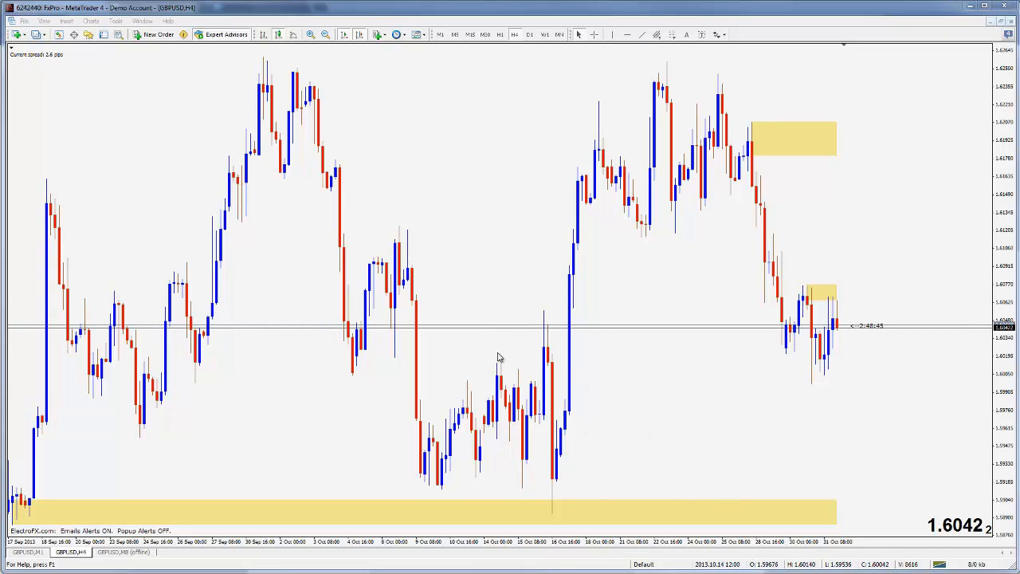
{"action": "mouse_move", "coordinate": [570, 281]}
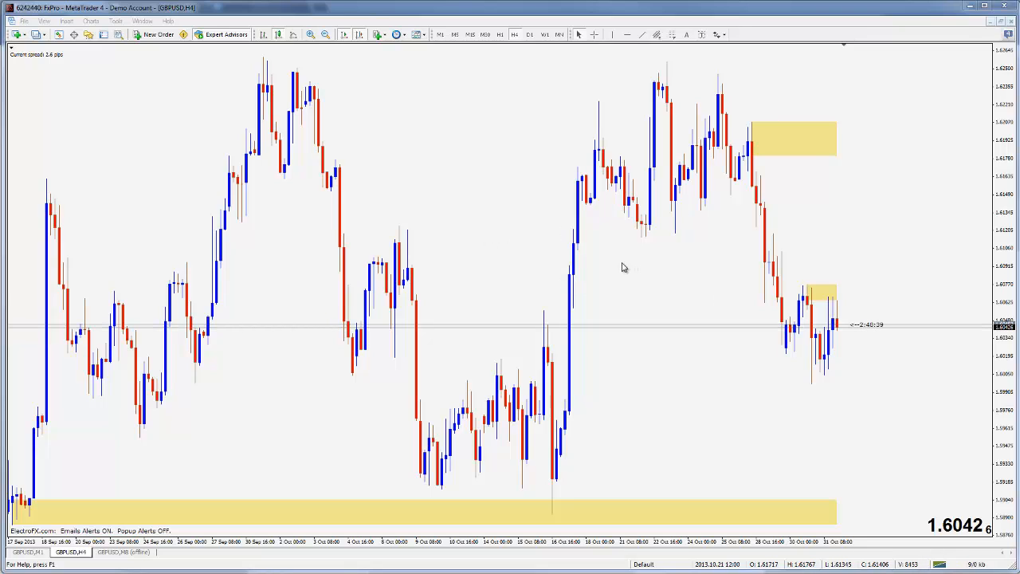
{"action": "mouse_move", "coordinate": [743, 329]}
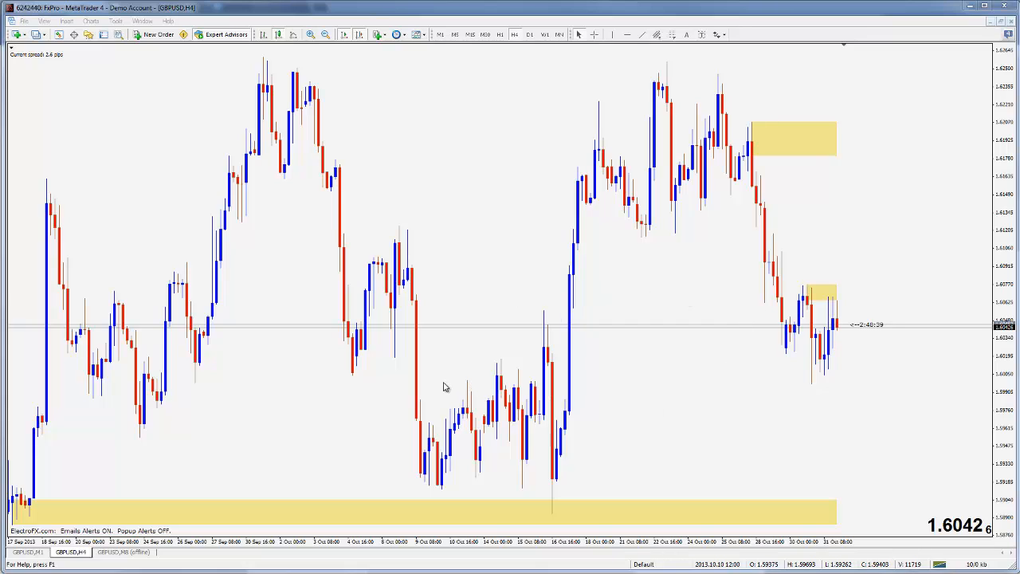
{"action": "mouse_move", "coordinate": [511, 367]}
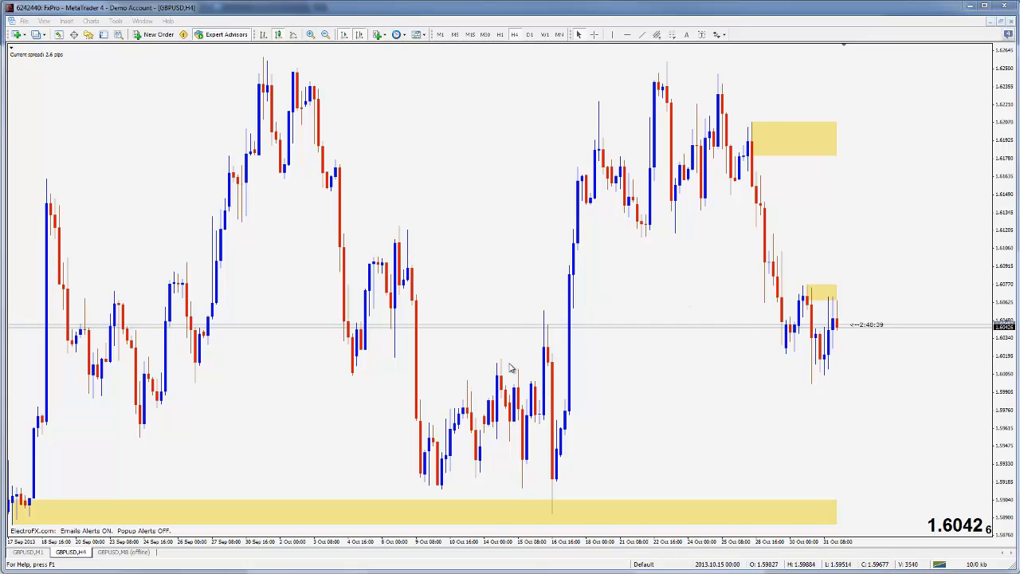
{"action": "mouse_move", "coordinate": [239, 86]}
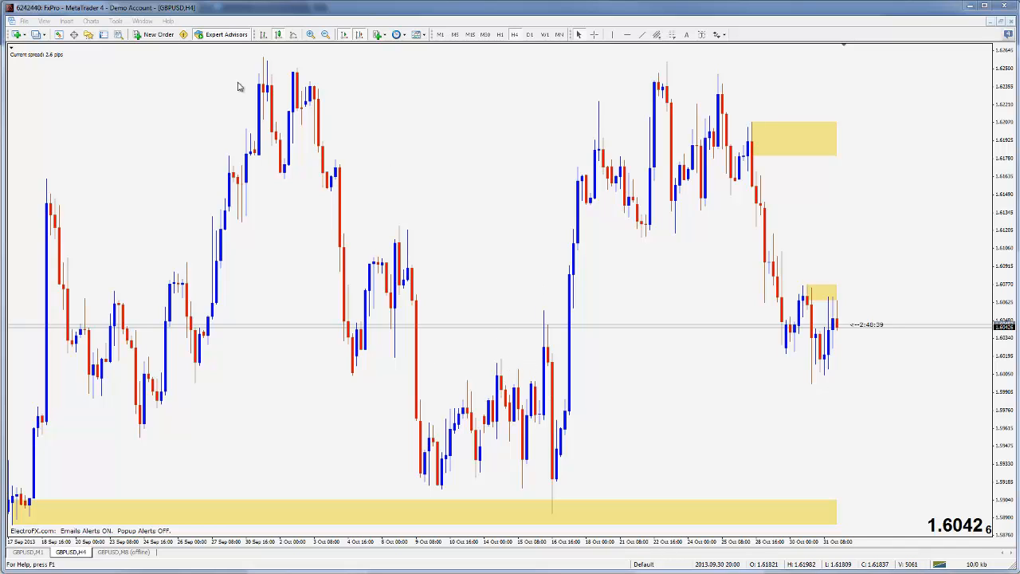
- Tick Enable in the Options dialog's Email tab and bring up the provider's SMTP settings page
{"action": "left_click", "coordinate": [115, 21]}
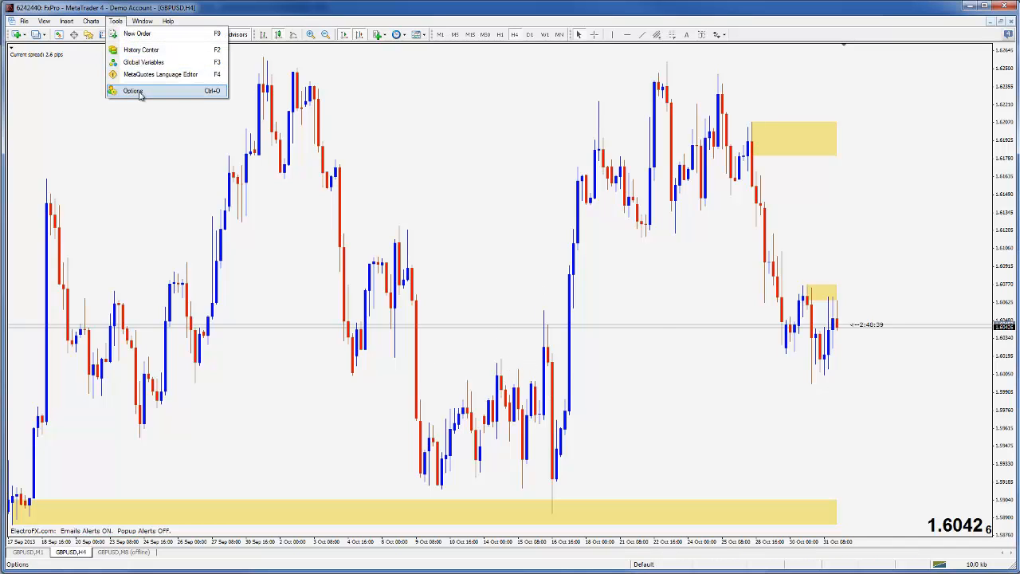
{"action": "left_click", "coordinate": [132, 90]}
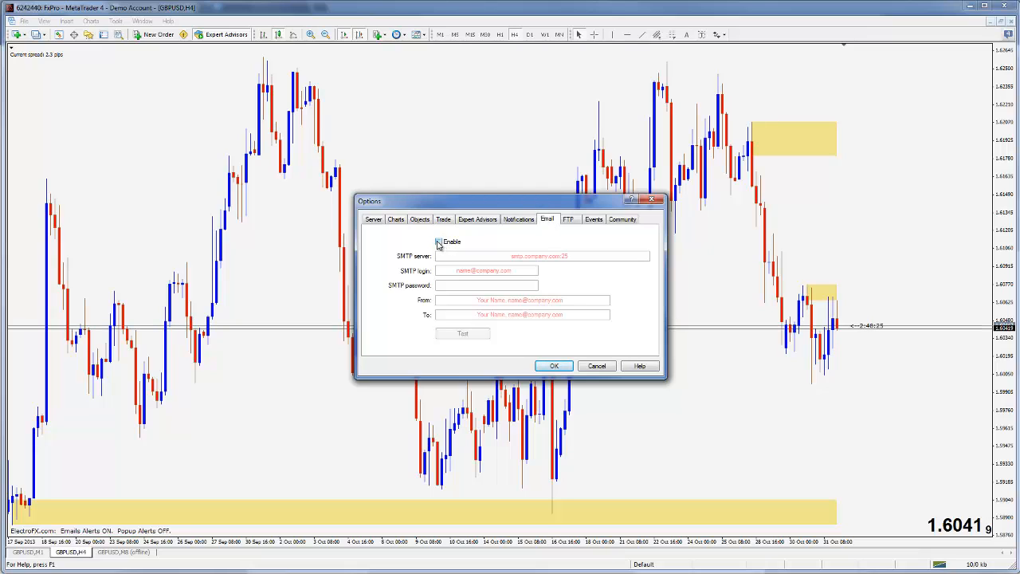
{"action": "left_click", "coordinate": [439, 241]}
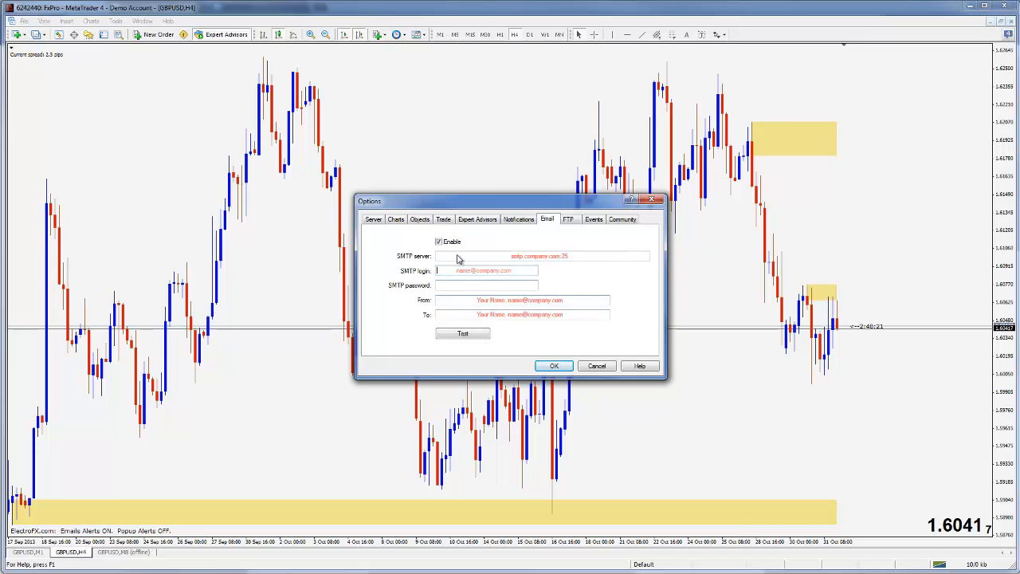
{"action": "mouse_move", "coordinate": [407, 261]}
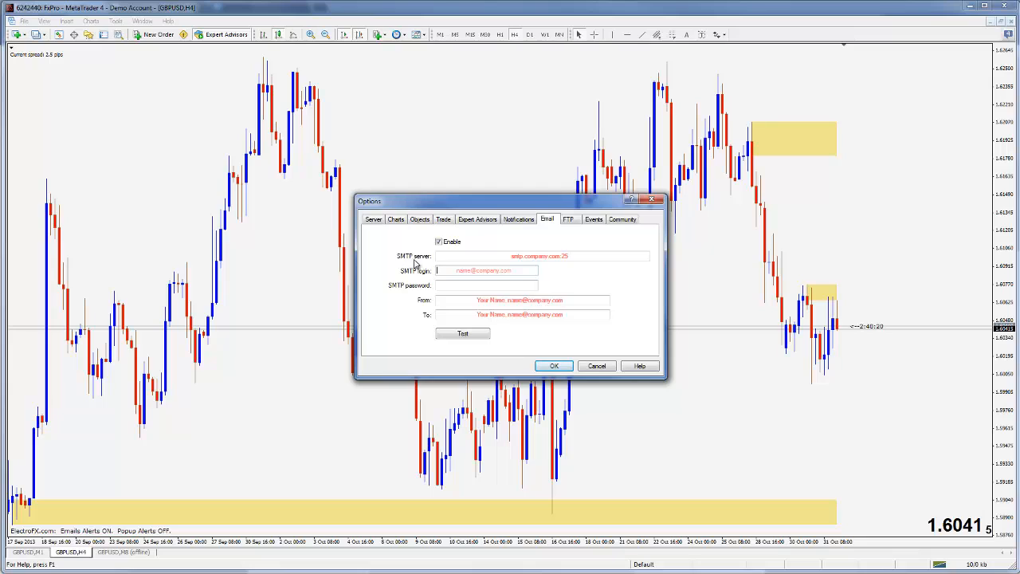
{"action": "mouse_move", "coordinate": [484, 270]}
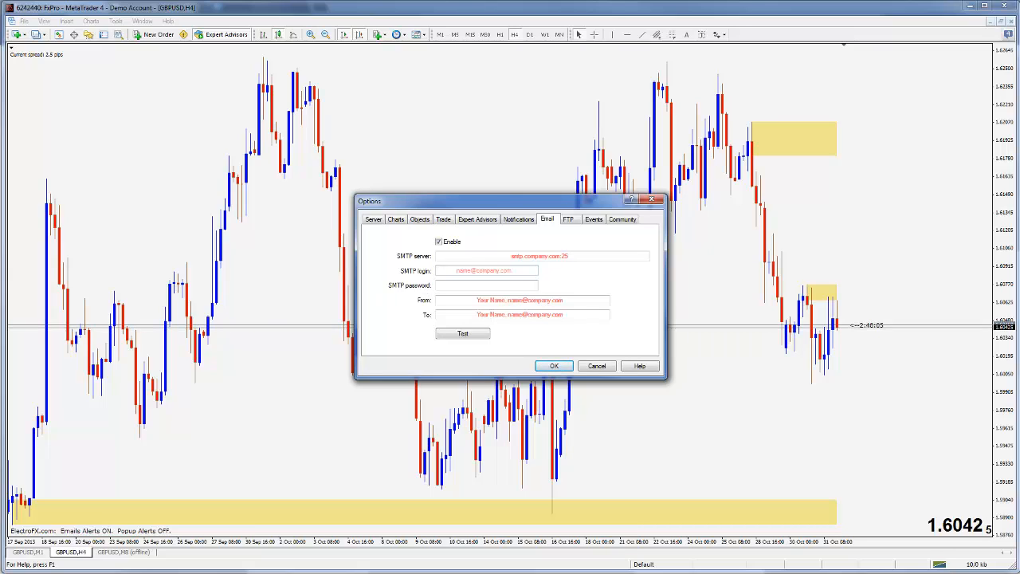
{"action": "left_click", "coordinate": [486, 270]}
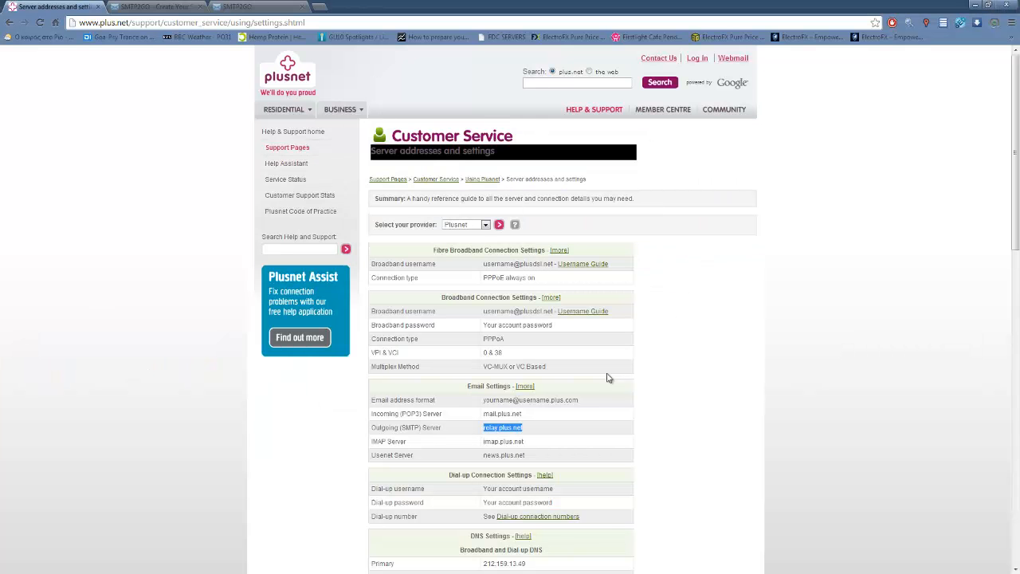
{"action": "mouse_move", "coordinate": [593, 282]}
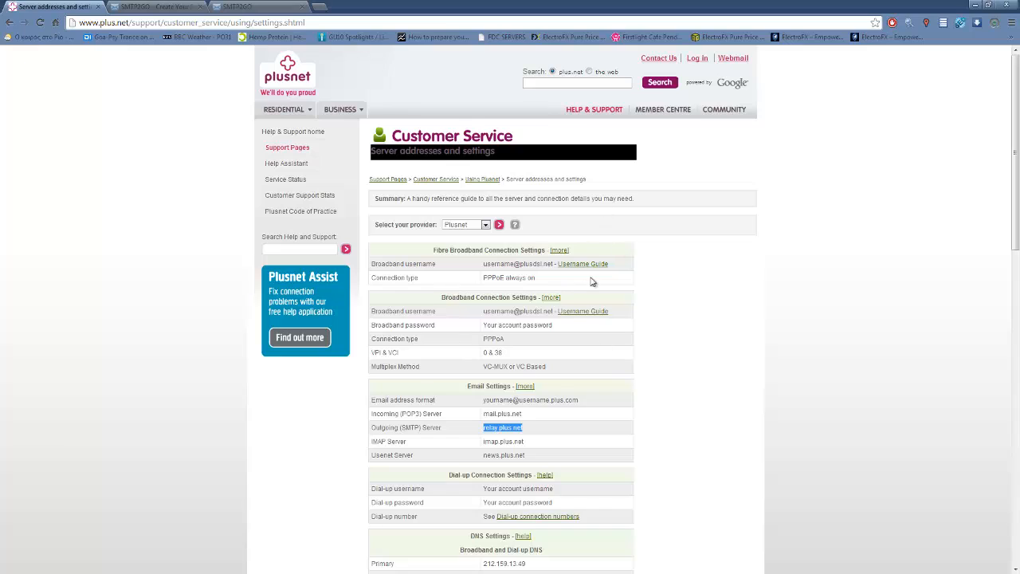
{"action": "mouse_move", "coordinate": [535, 438]}
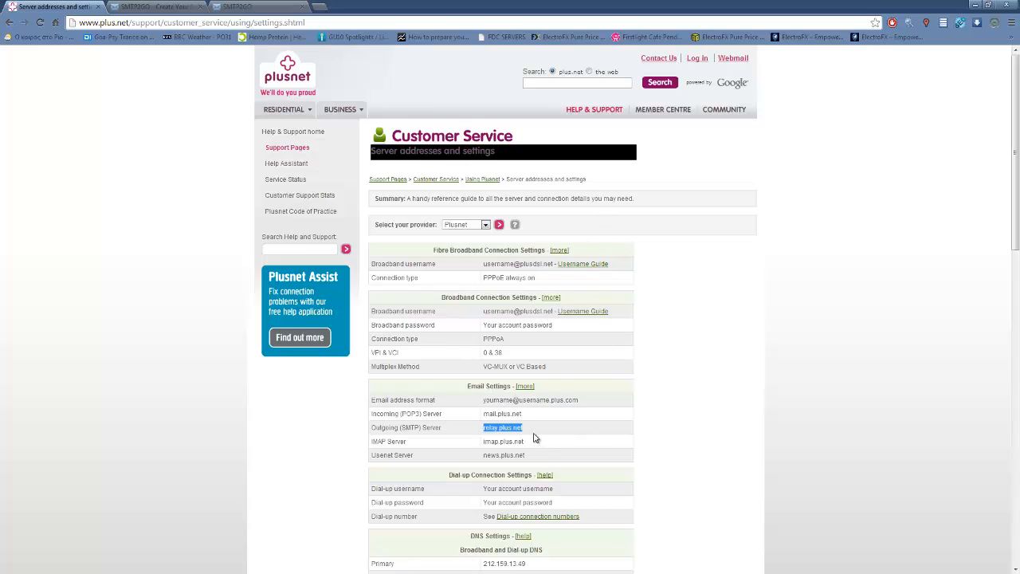
{"action": "mouse_move", "coordinate": [361, 430]}
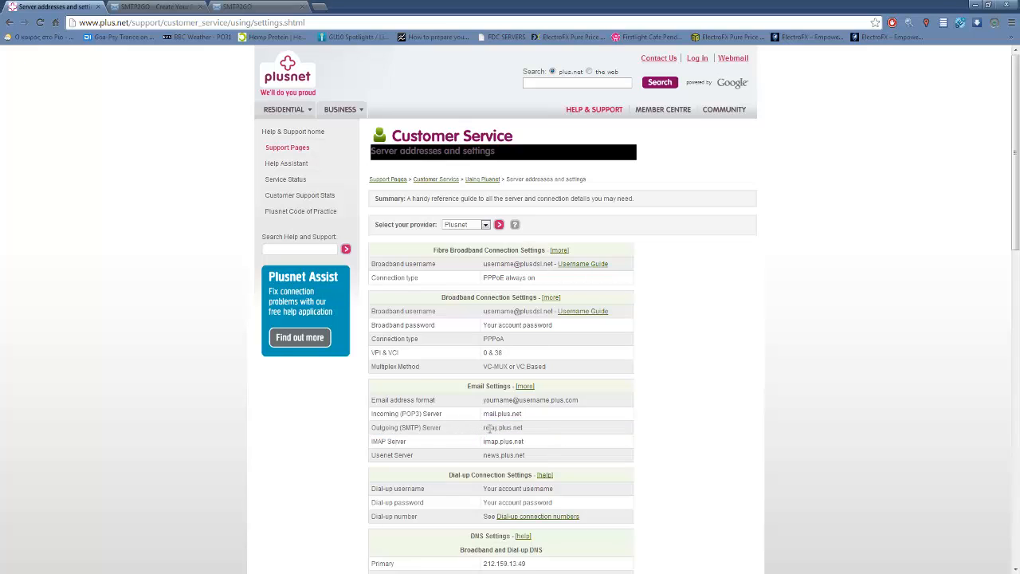
{"action": "mouse_move", "coordinate": [483, 430]}
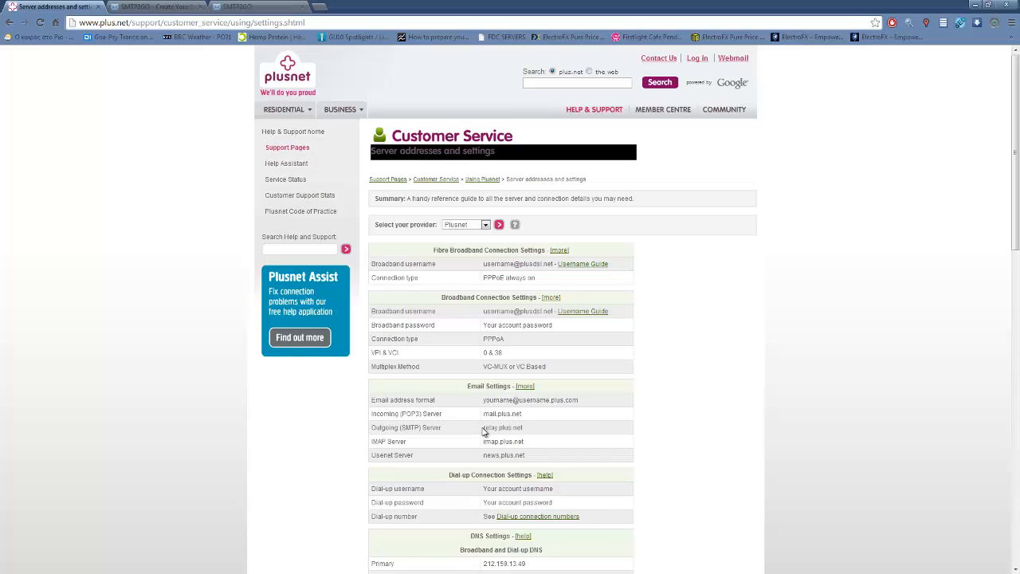
- Select relay.plus.net in the Outgoing (SMTP) Server row of Plusnet's settings page
{"action": "double_click", "coordinate": [502, 428]}
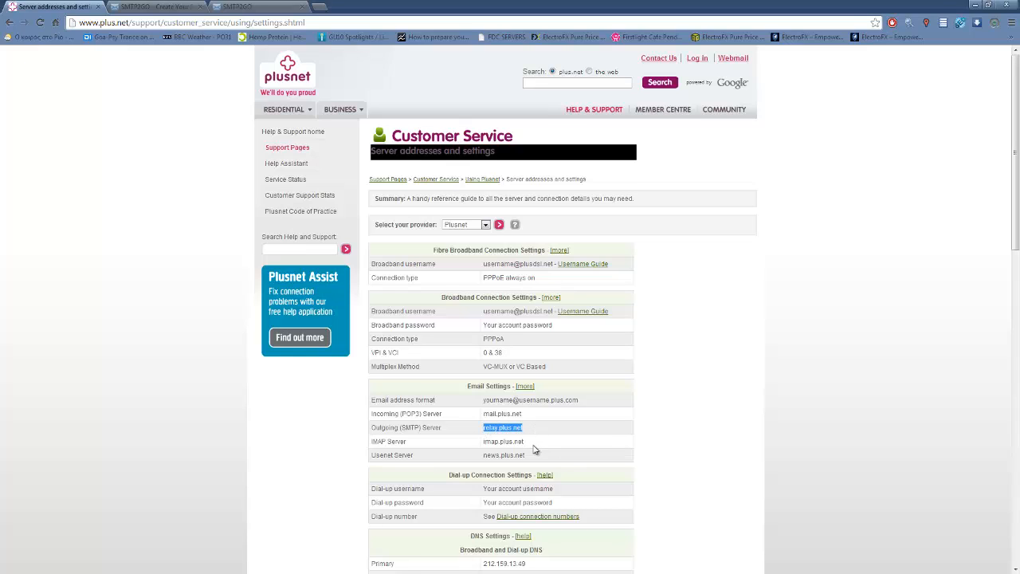
{"action": "mouse_move", "coordinate": [233, 98]}
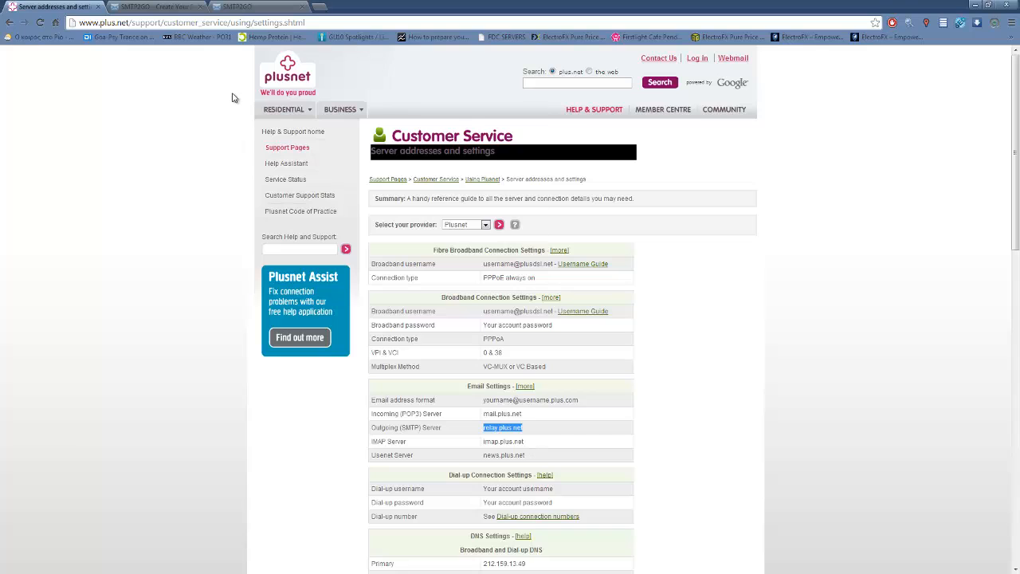
{"action": "mouse_move", "coordinate": [235, 116]}
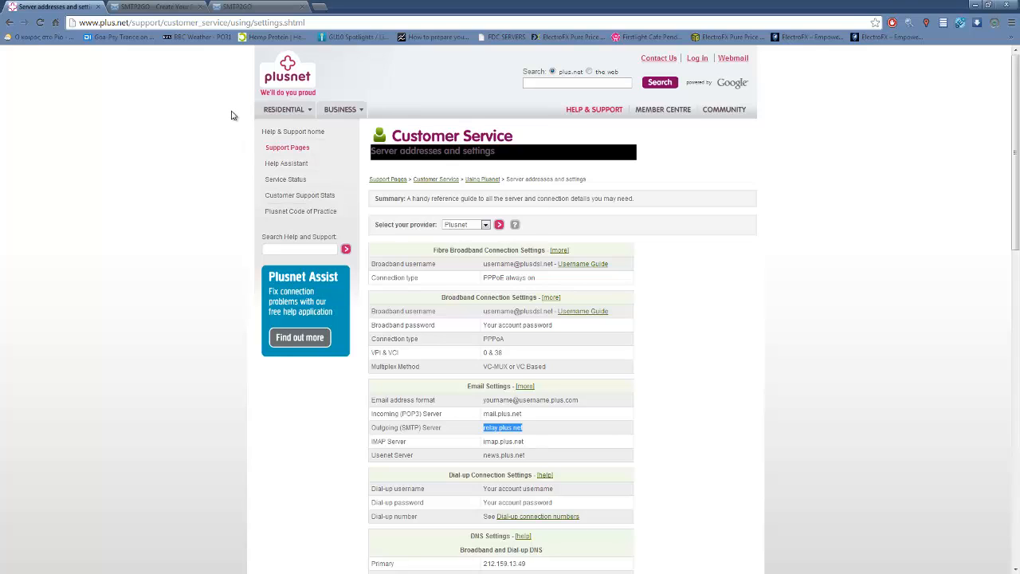
{"action": "mouse_move", "coordinate": [209, 300]}
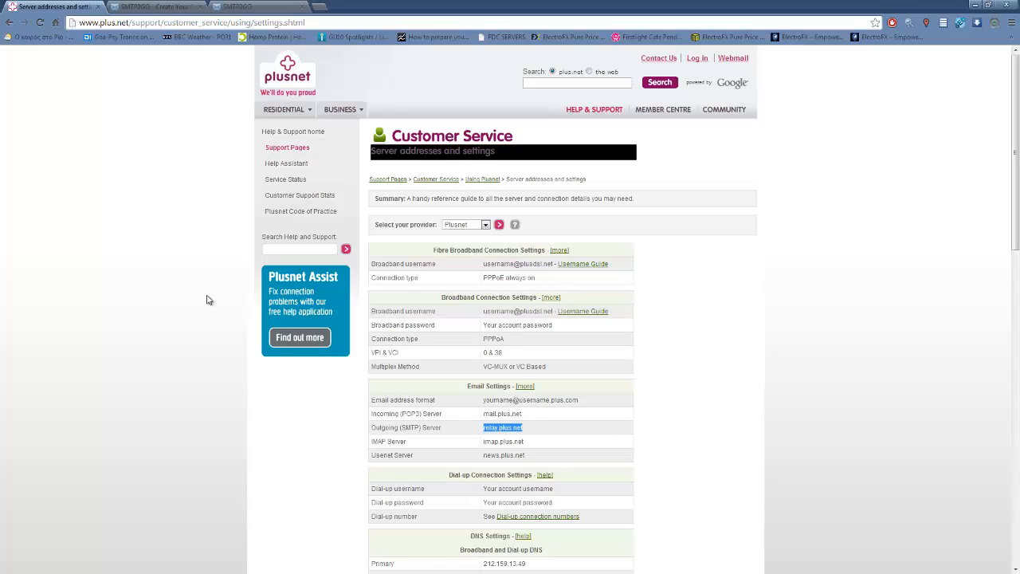
{"action": "mouse_move", "coordinate": [198, 272]}
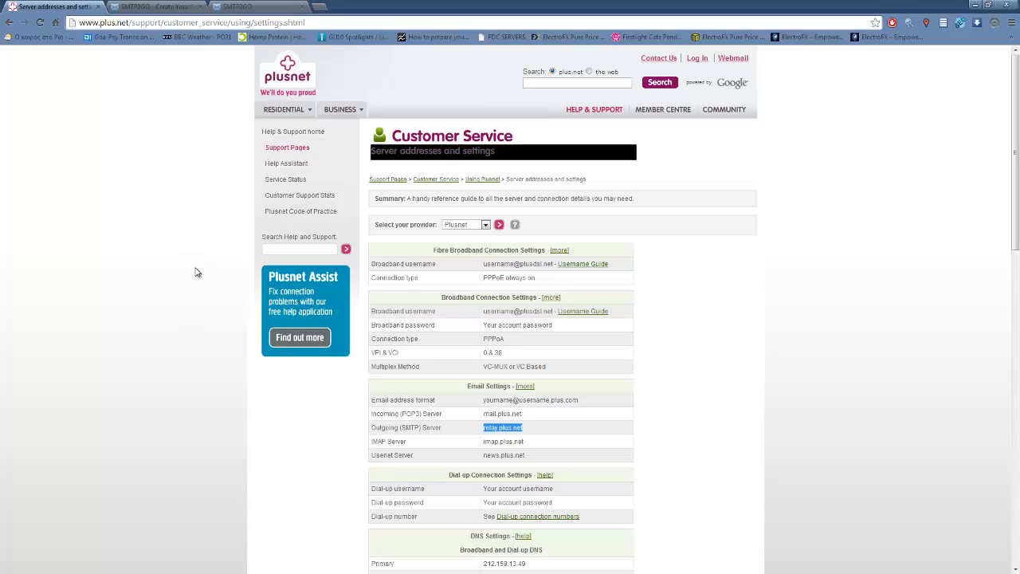
{"action": "mouse_move", "coordinate": [396, 441]}
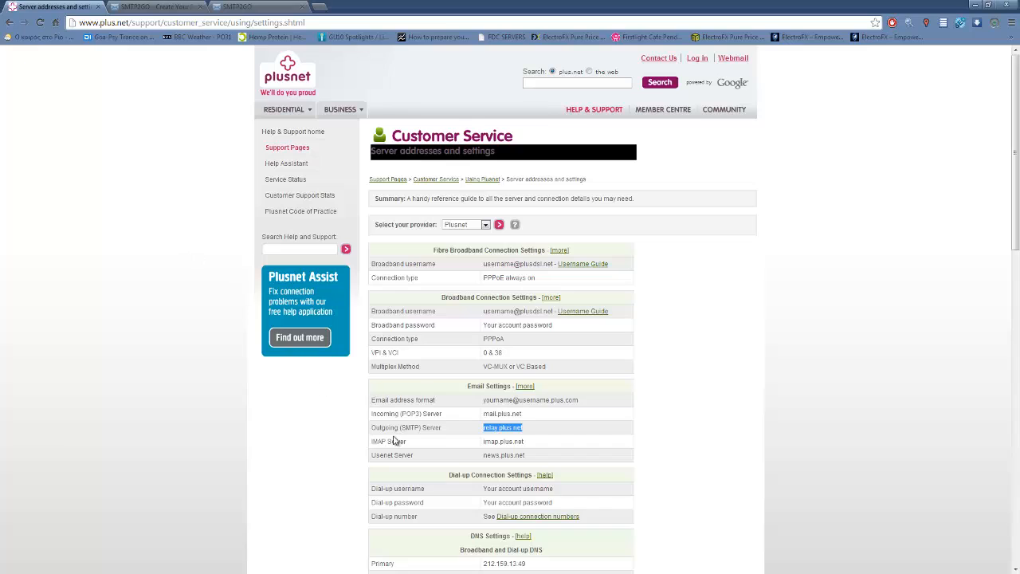
{"action": "mouse_move", "coordinate": [492, 417]}
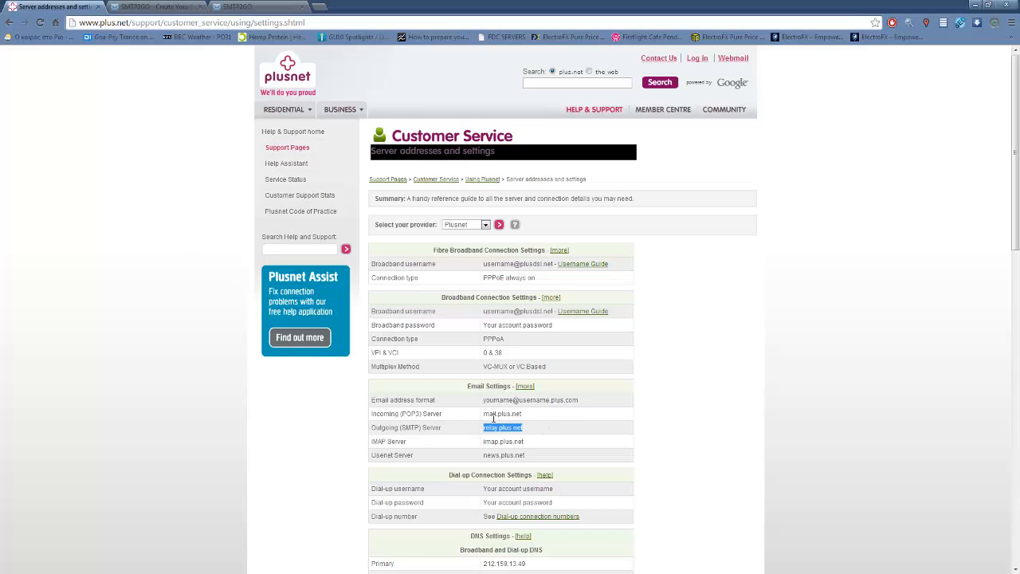
{"action": "mouse_move", "coordinate": [485, 173]}
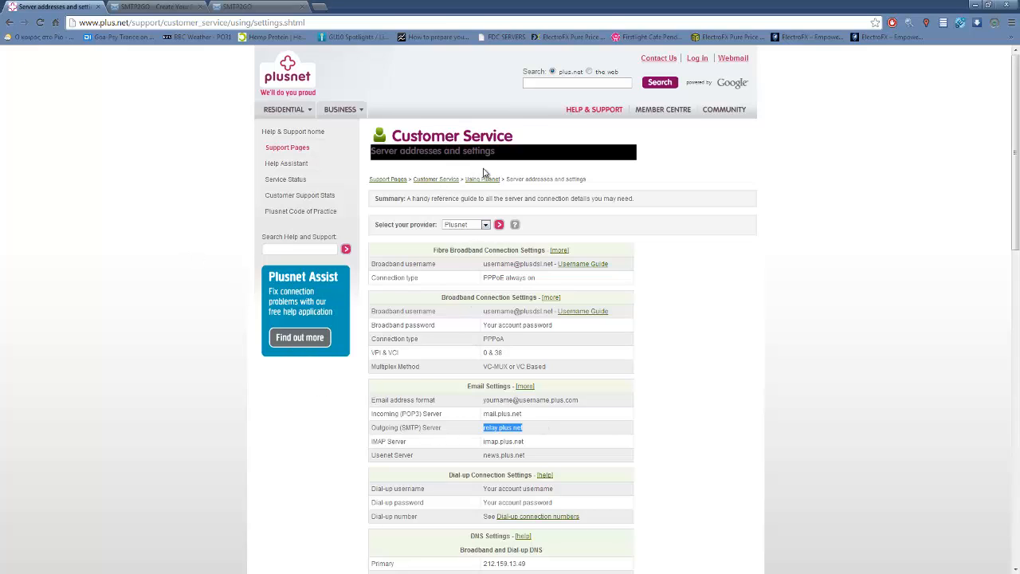
{"action": "mouse_move", "coordinate": [305, 307]}
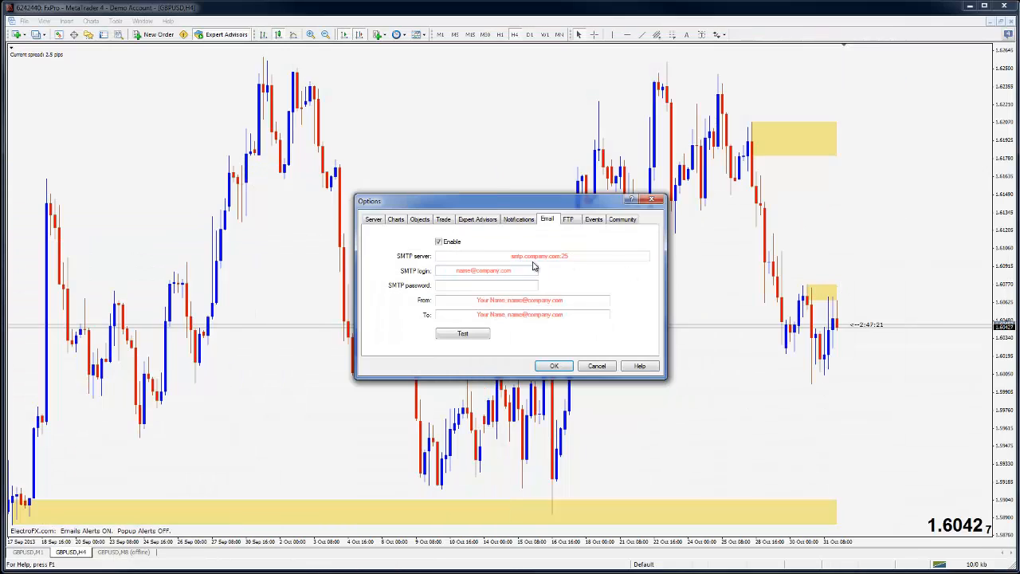
- Set the SMTP server to relay.plus.net, add From and To addresses, and send a test
{"action": "type", "text": "relay.plus.net"}
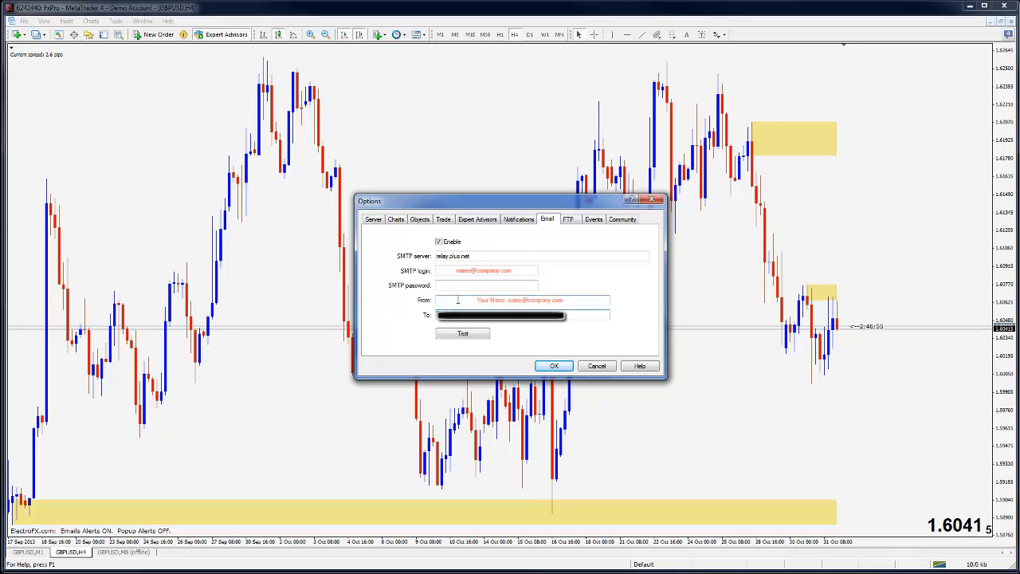
{"action": "left_click", "coordinate": [522, 300]}
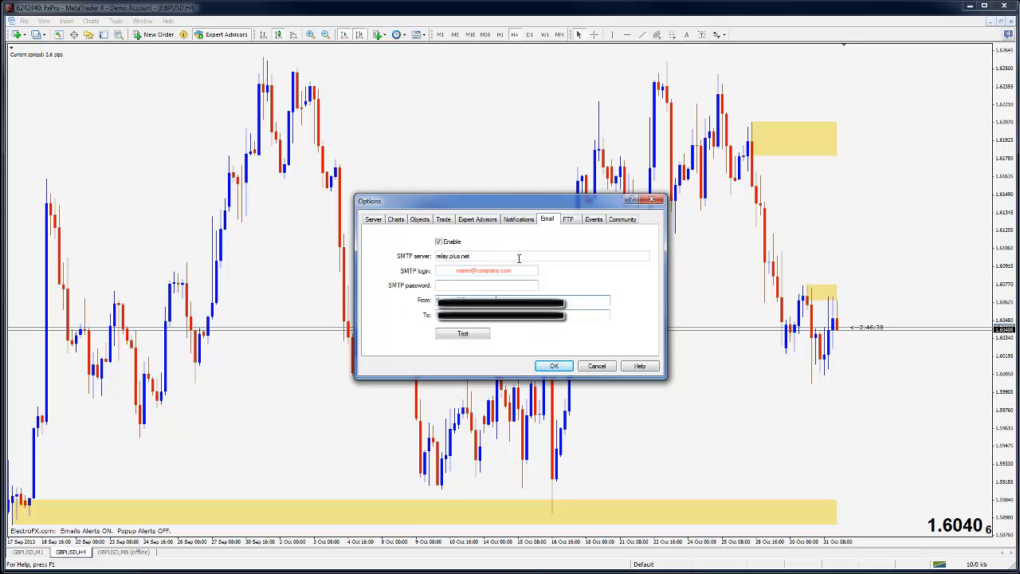
{"action": "left_click", "coordinate": [463, 333]}
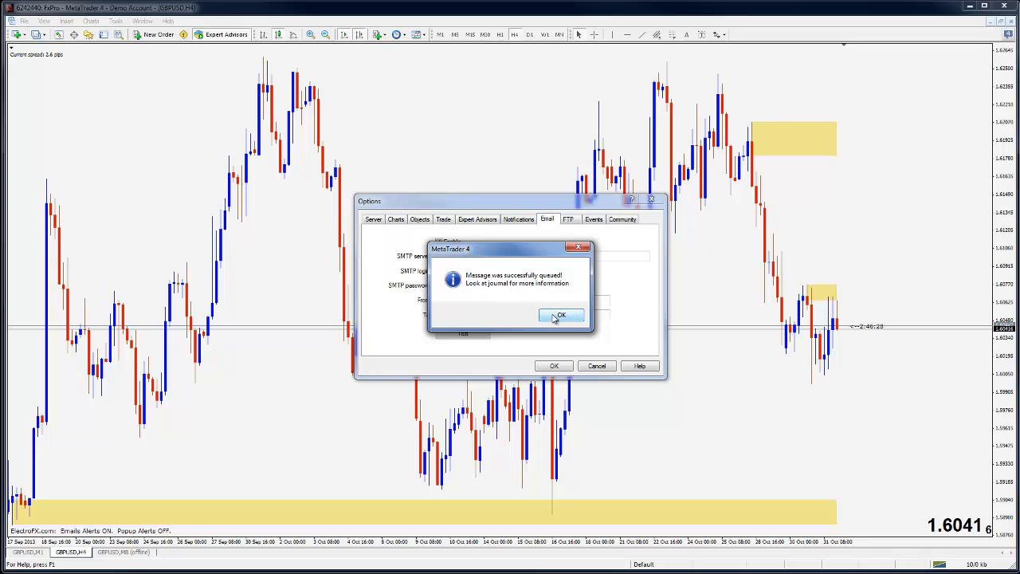
- Dismiss the test-message confirmation and save the email settings with OK
{"action": "left_click", "coordinate": [560, 314]}
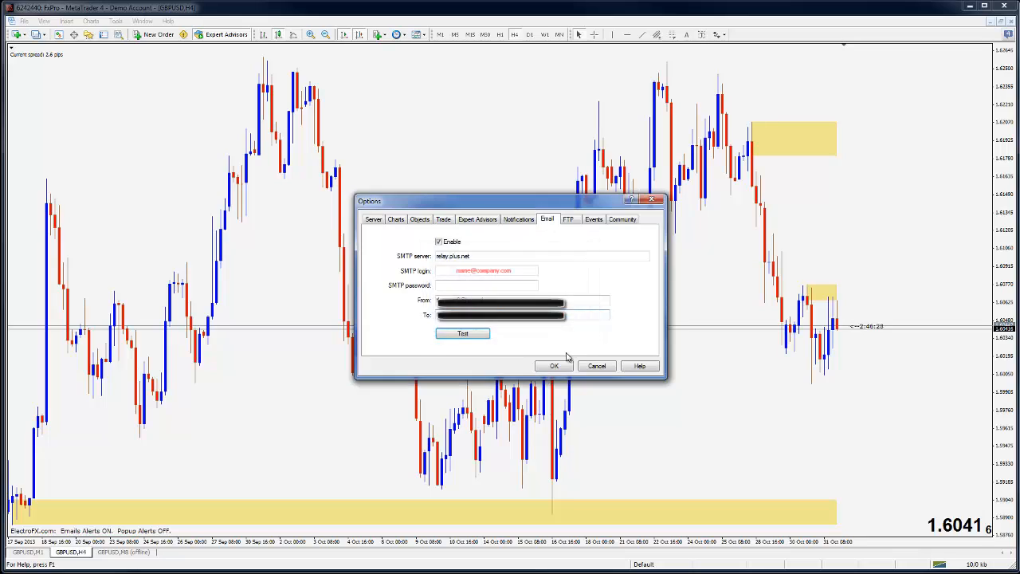
{"action": "left_click", "coordinate": [554, 366]}
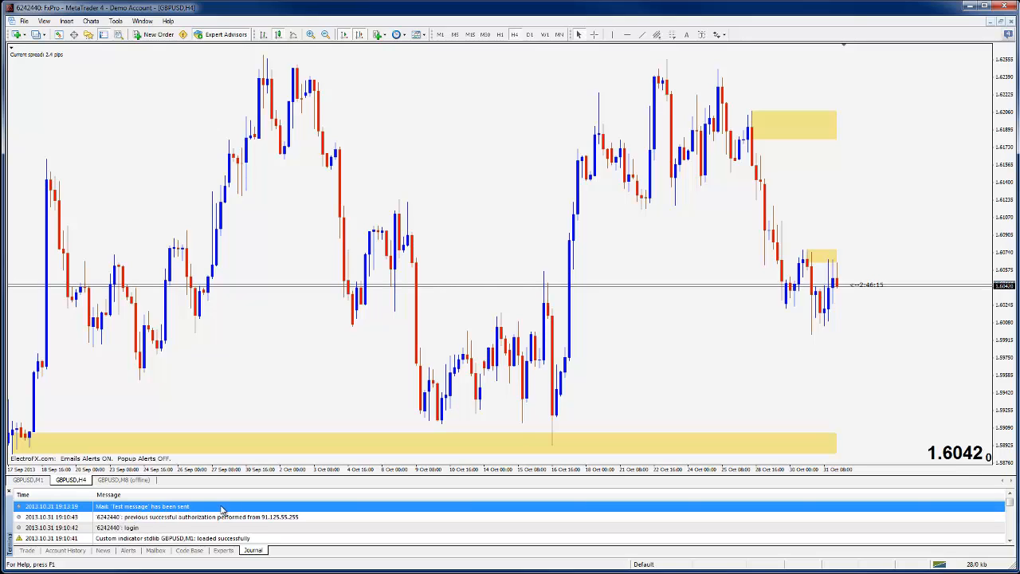
{"action": "mouse_move", "coordinate": [225, 522]}
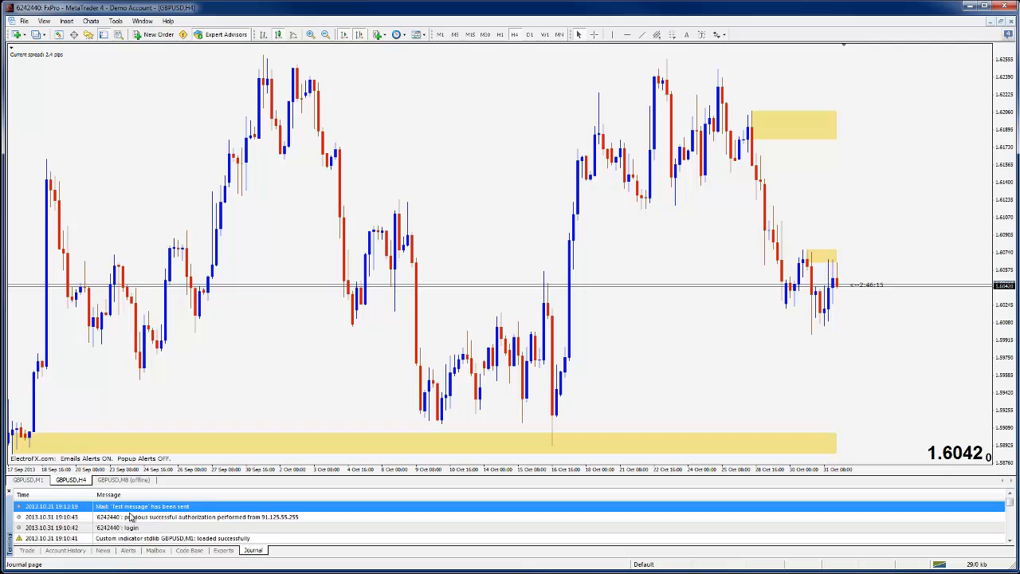
{"action": "mouse_move", "coordinate": [174, 522]}
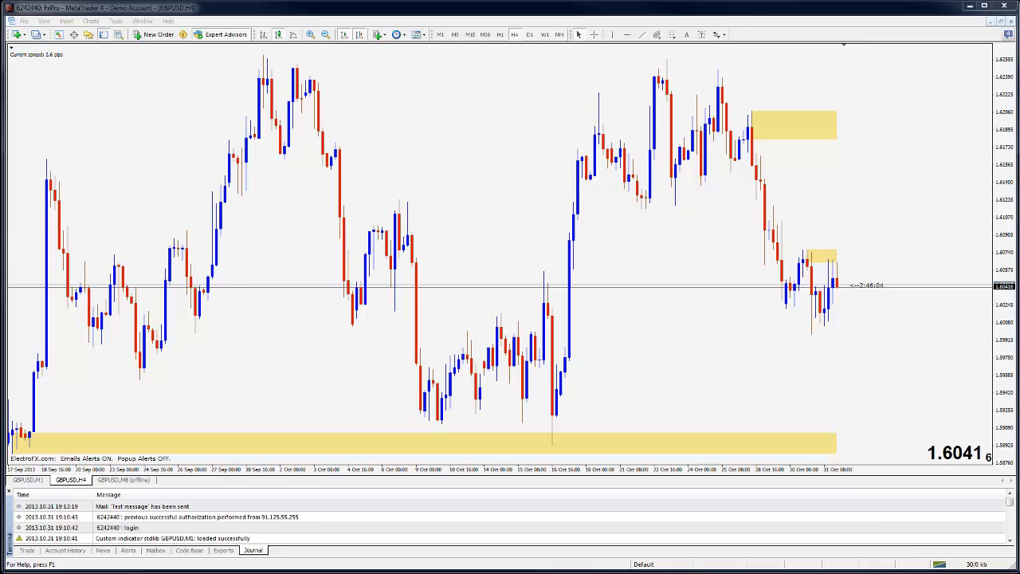
{"action": "mouse_move", "coordinate": [311, 390]}
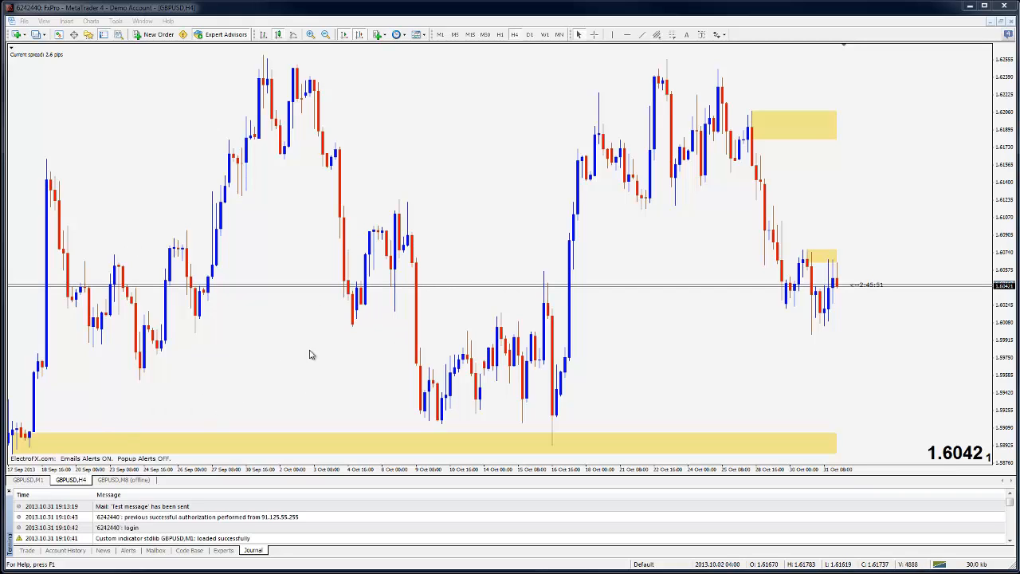
{"action": "mouse_move", "coordinate": [580, 319]}
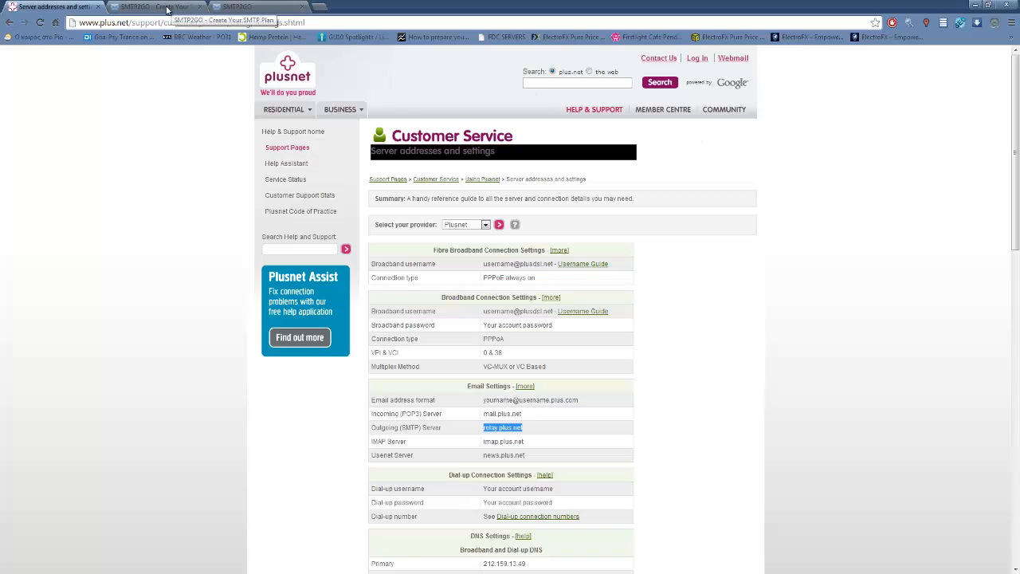
- Switch to the SMTP2GO sign-up page and review its free-plan account form
{"action": "left_click", "coordinate": [155, 6]}
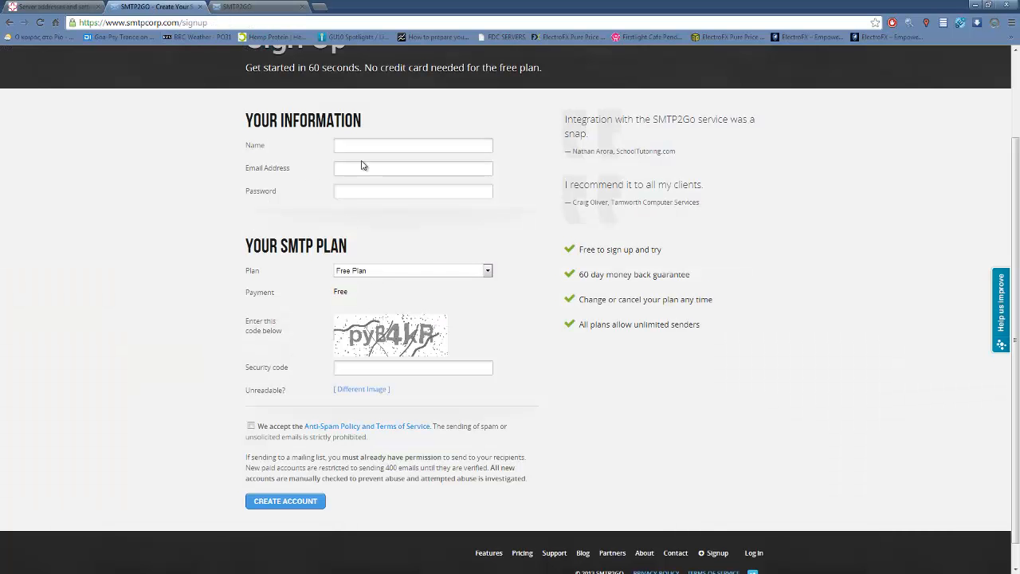
{"action": "mouse_move", "coordinate": [444, 141]}
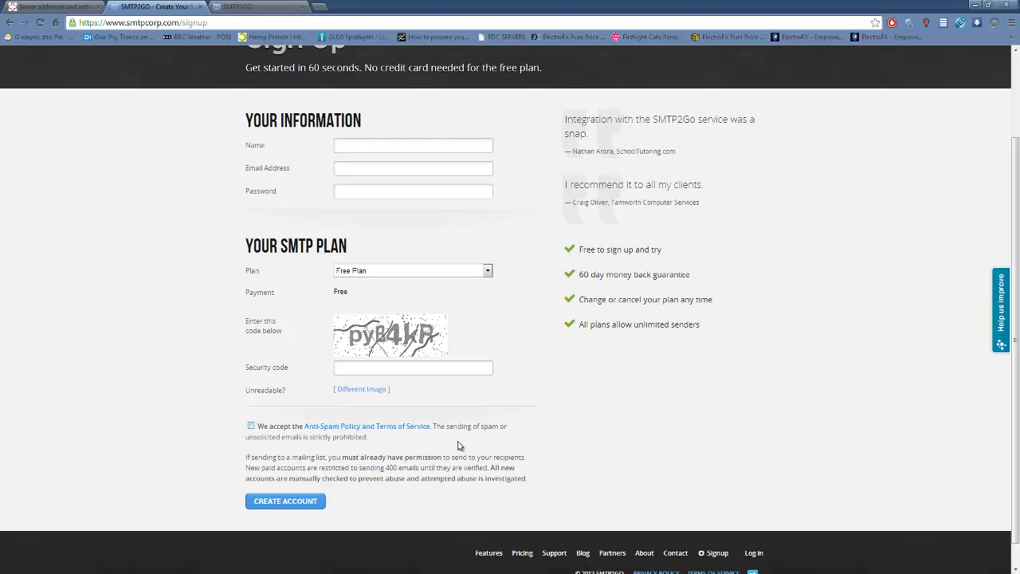
{"action": "mouse_move", "coordinate": [398, 407]}
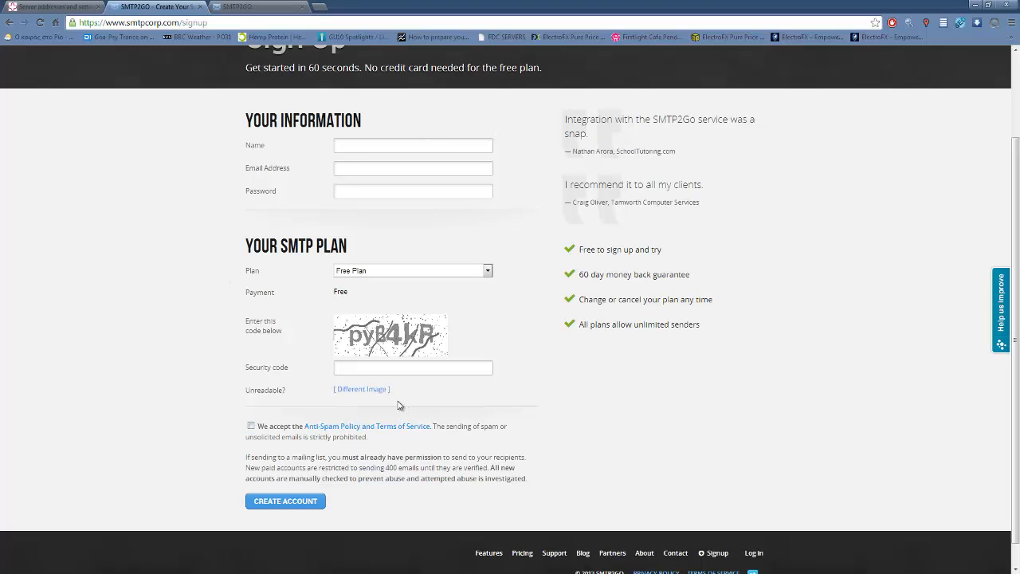
{"action": "left_click", "coordinate": [413, 169]}
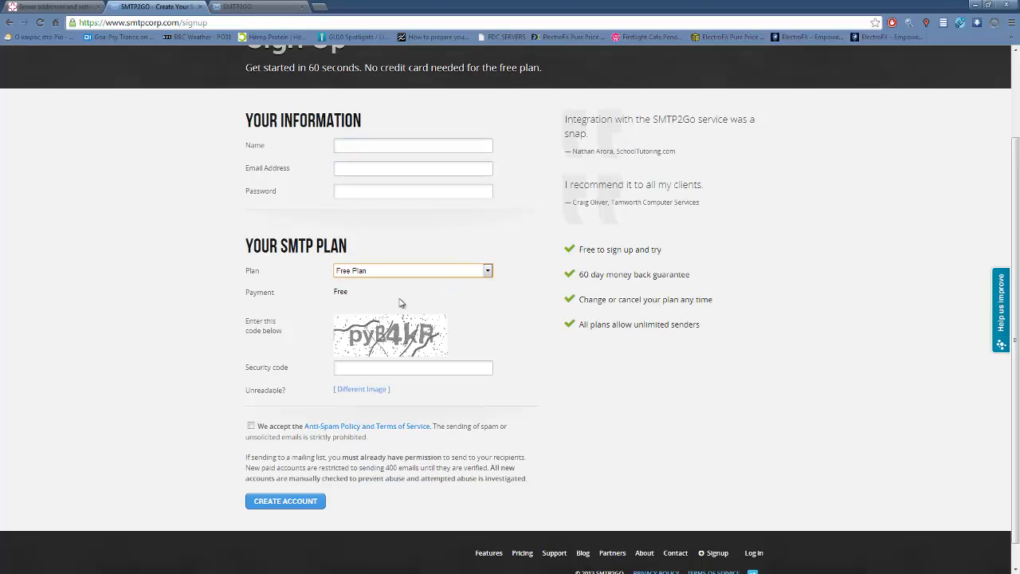
{"action": "mouse_move", "coordinate": [442, 356]}
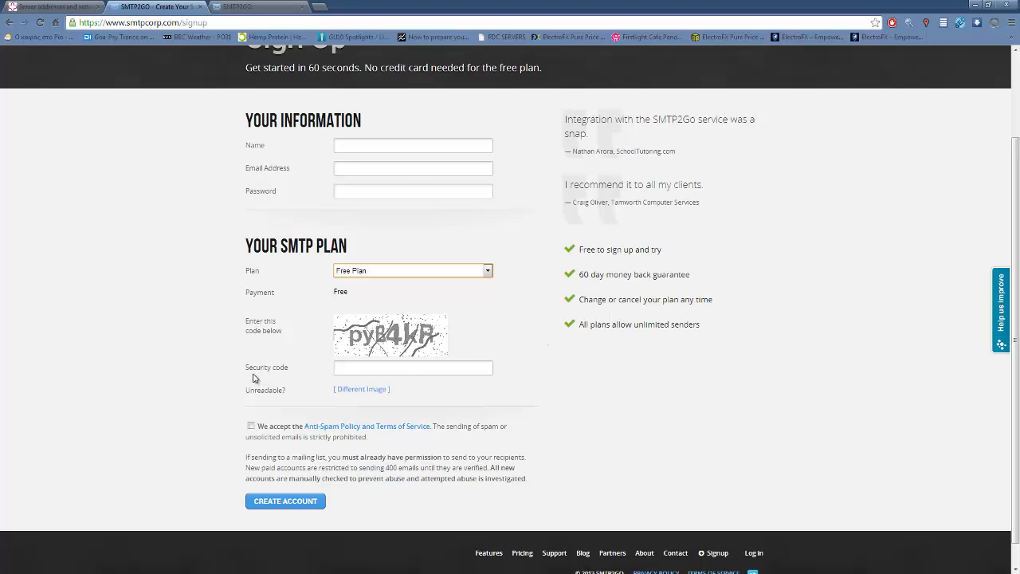
{"action": "mouse_move", "coordinate": [277, 422]}
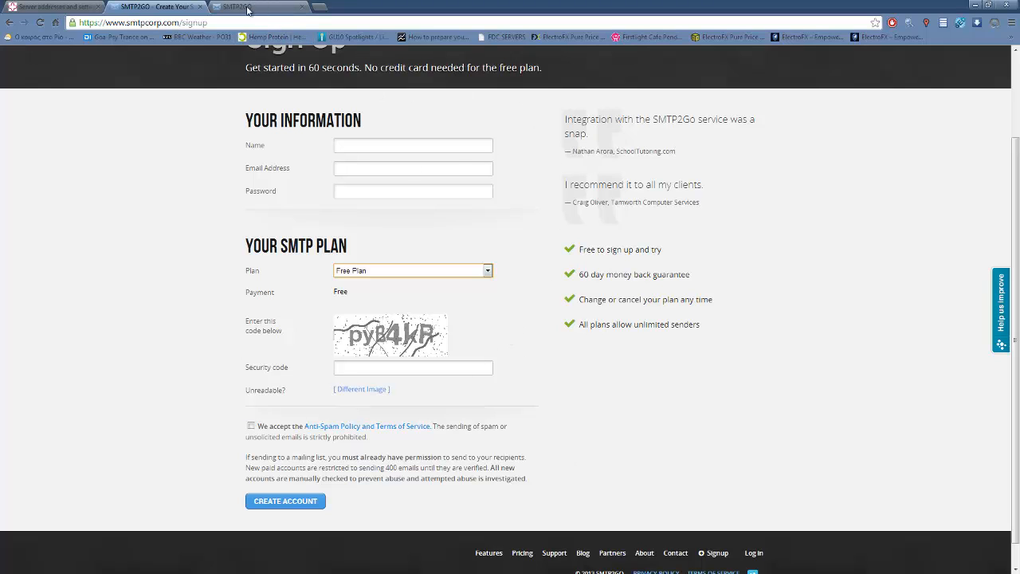
- Switch to the SMTP2GO dashboard and select the SMTP server address smtpcorp.com
{"action": "left_click", "coordinate": [284, 501]}
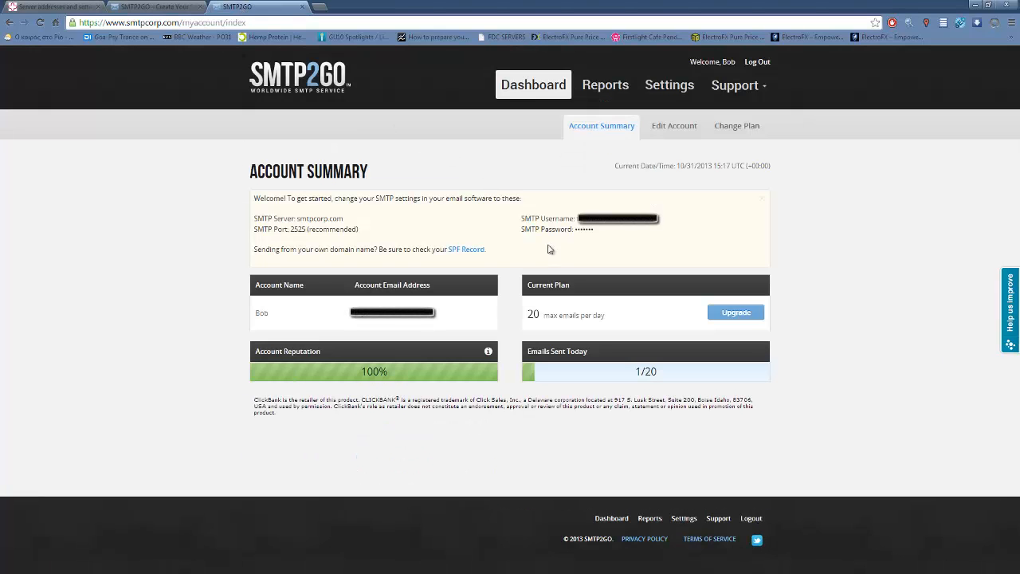
{"action": "mouse_move", "coordinate": [291, 379]}
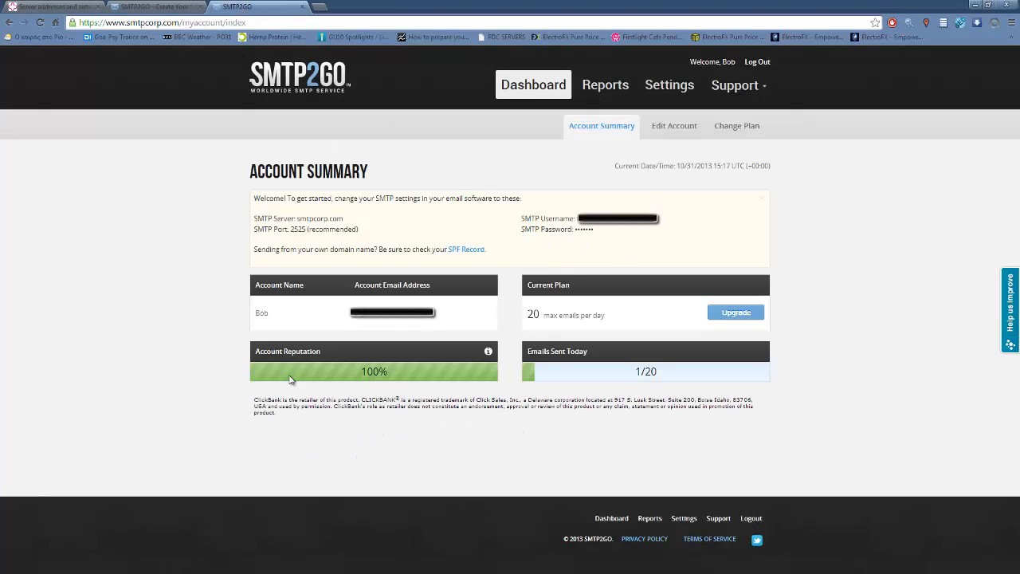
{"action": "mouse_move", "coordinate": [626, 367]}
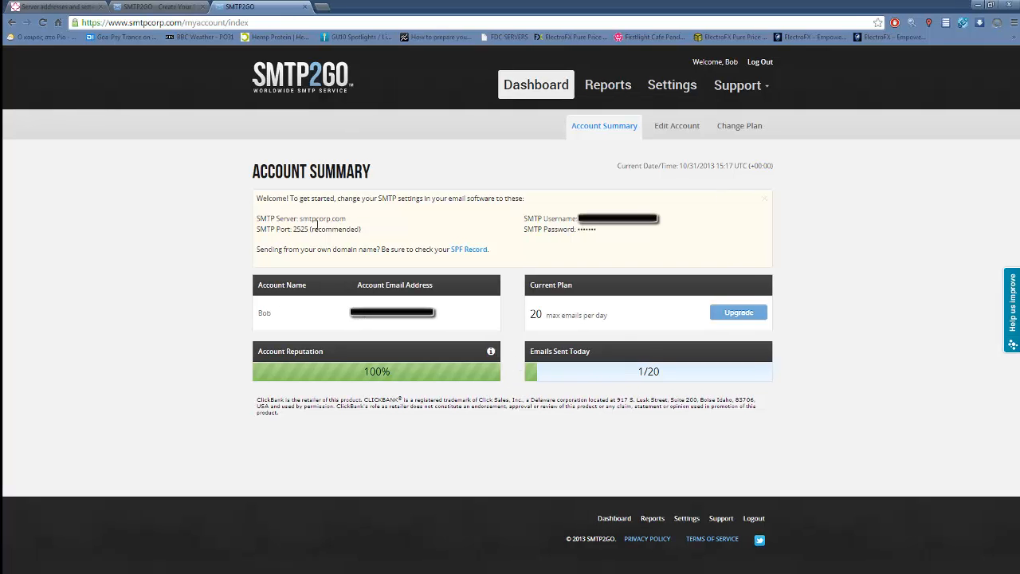
{"action": "double_click", "coordinate": [323, 219]}
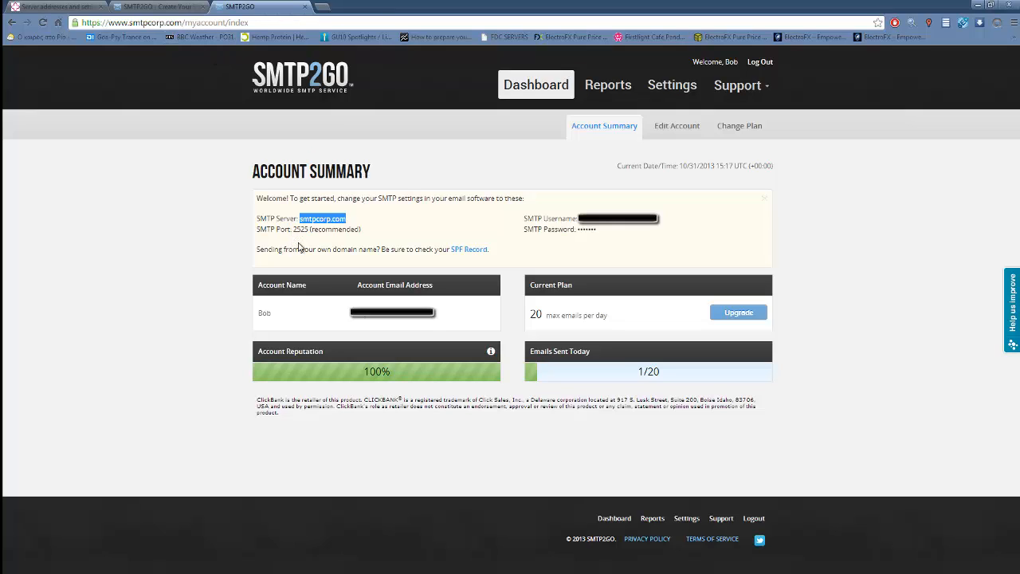
{"action": "mouse_move", "coordinate": [310, 239]}
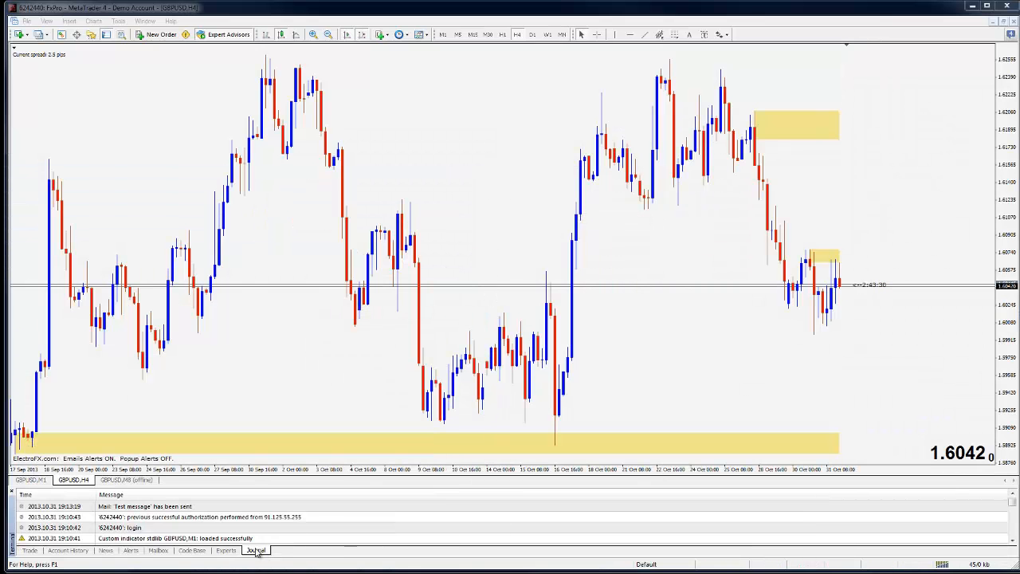
- Set MT4 email to smtpcorp.com:2525 with login and password, then send a test message
{"action": "left_click", "coordinate": [118, 21]}
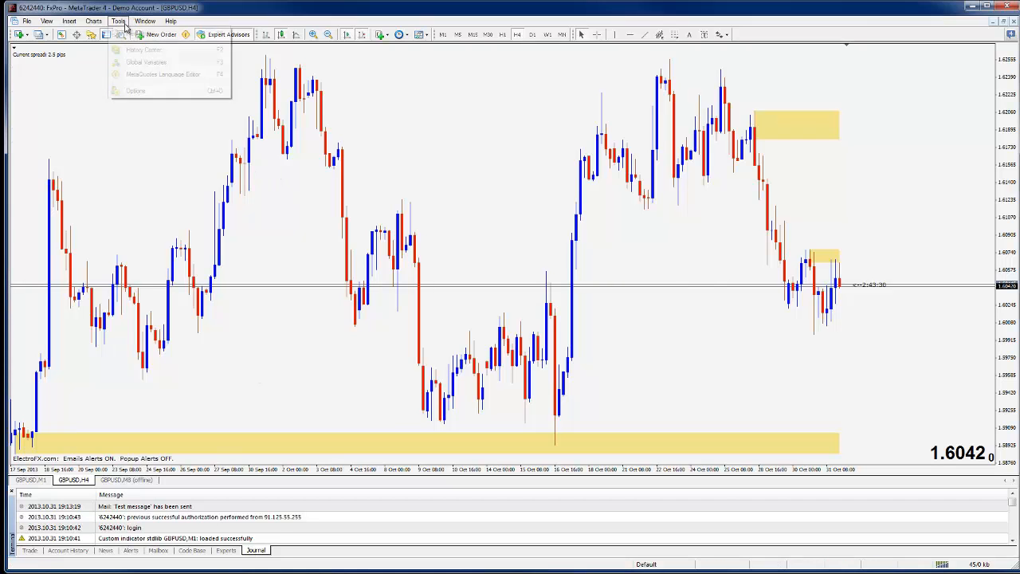
{"action": "left_click", "coordinate": [135, 90]}
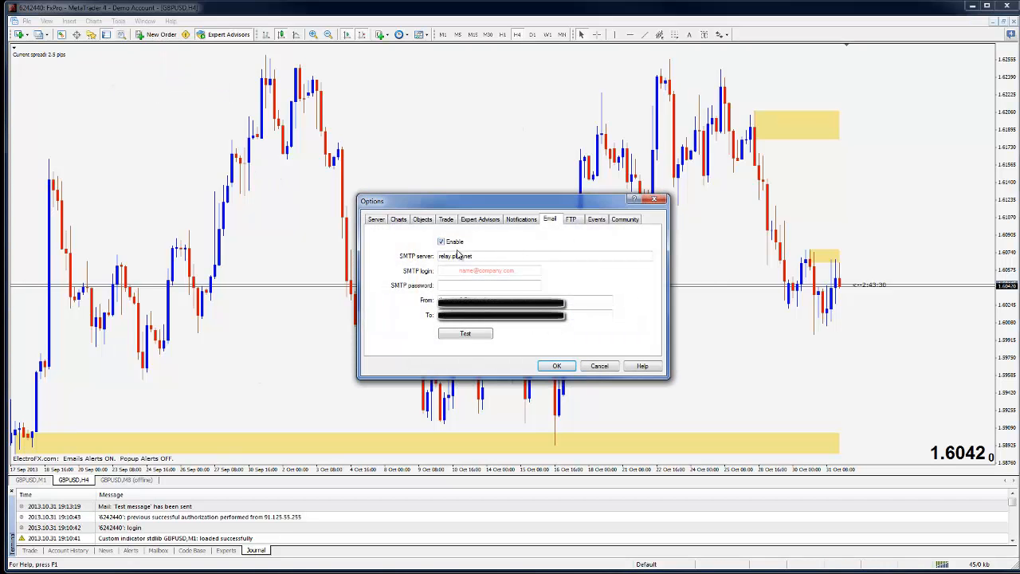
{"action": "type", "text": "smtpcorp.com:"}
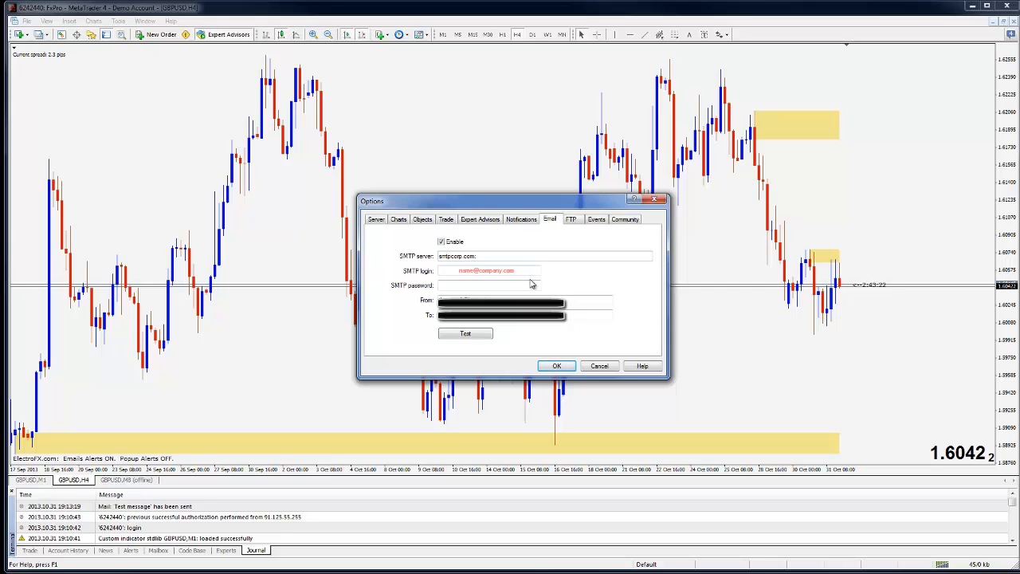
{"action": "type", "text": "2525"}
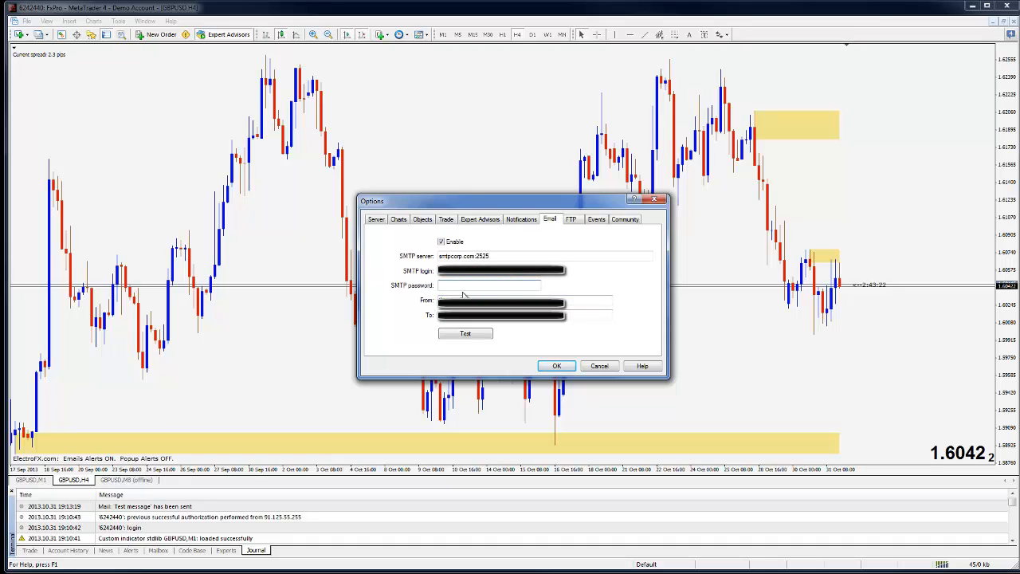
{"action": "type", "text": "•••••"}
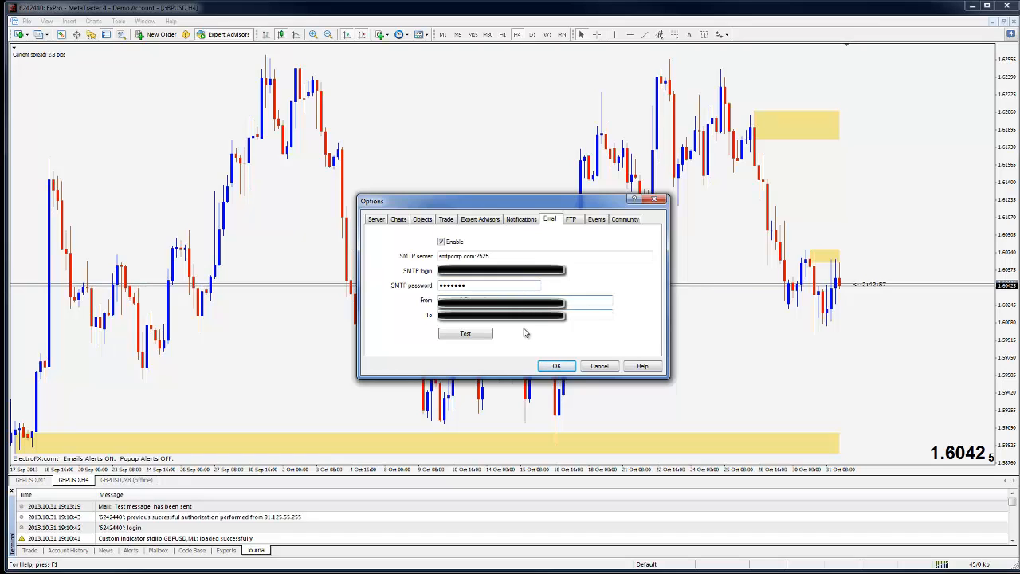
{"action": "left_click", "coordinate": [466, 333]}
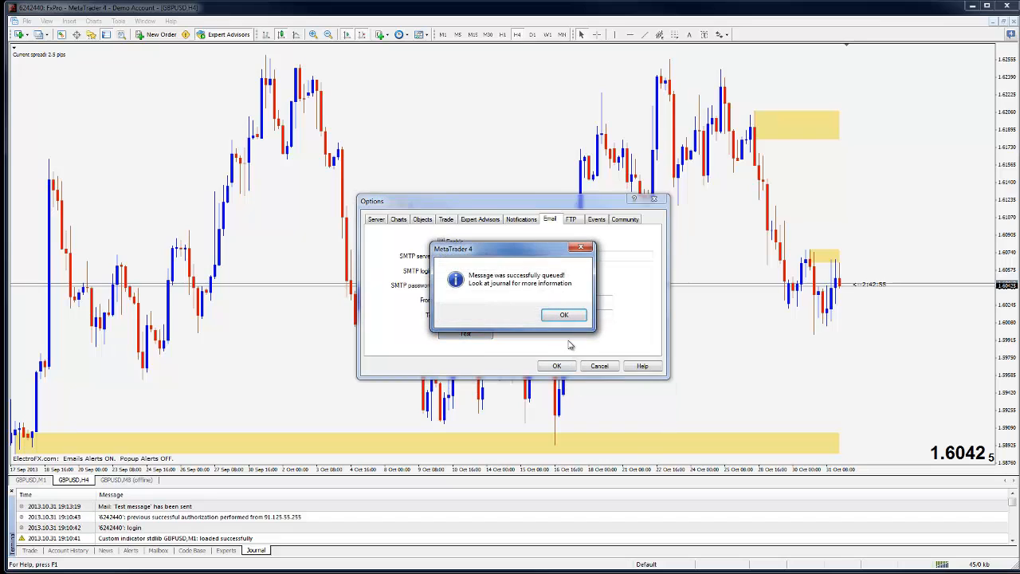
{"action": "left_click", "coordinate": [564, 314]}
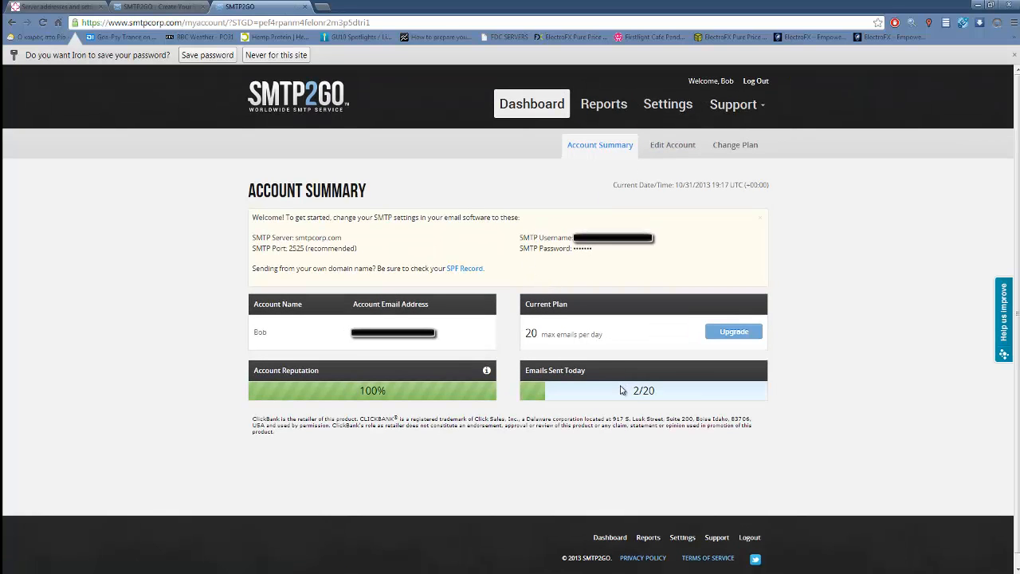
- Select the Emails Sent Today counter showing 2/20 on the SMTP2GO dashboard
{"action": "double_click", "coordinate": [643, 391]}
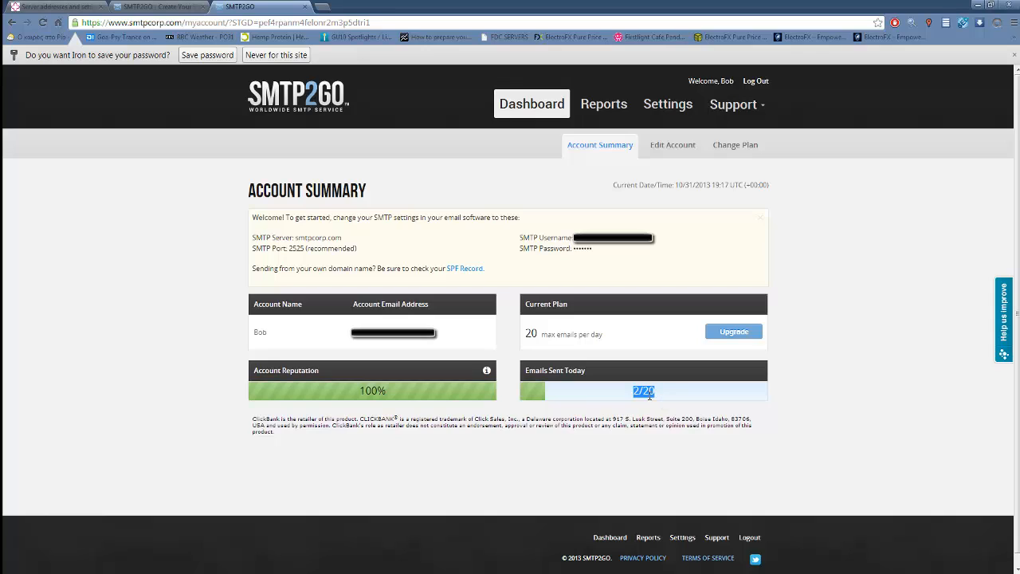
{"action": "mouse_move", "coordinate": [564, 445]}
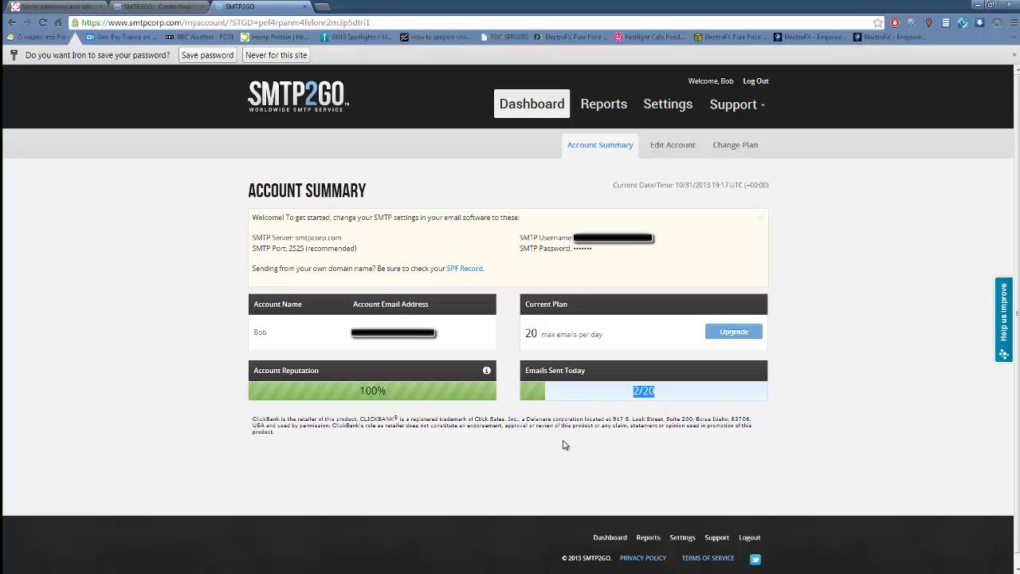
{"action": "mouse_move", "coordinate": [558, 396]}
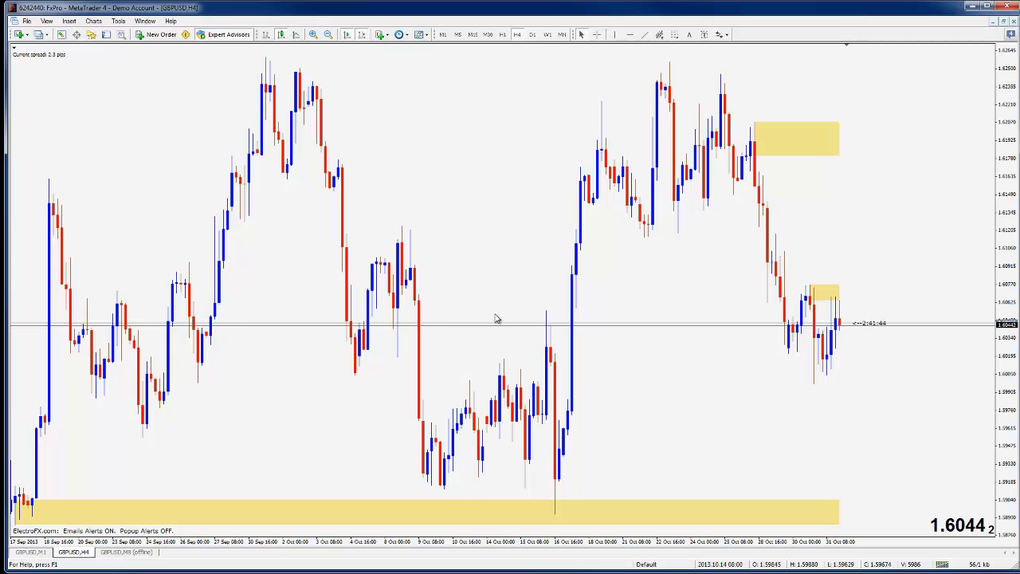
{"action": "mouse_move", "coordinate": [601, 268]}
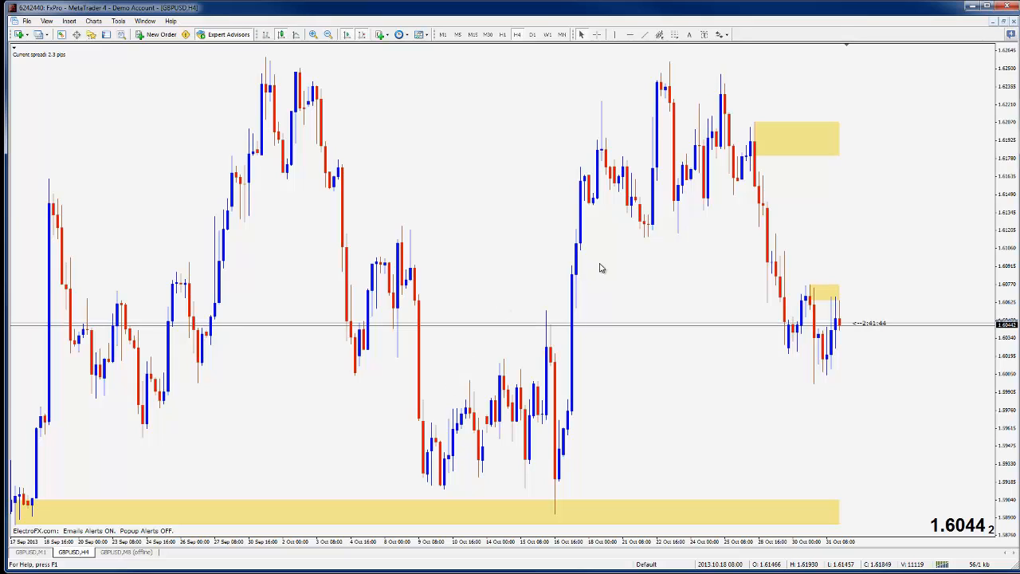
{"action": "mouse_move", "coordinate": [689, 285]}
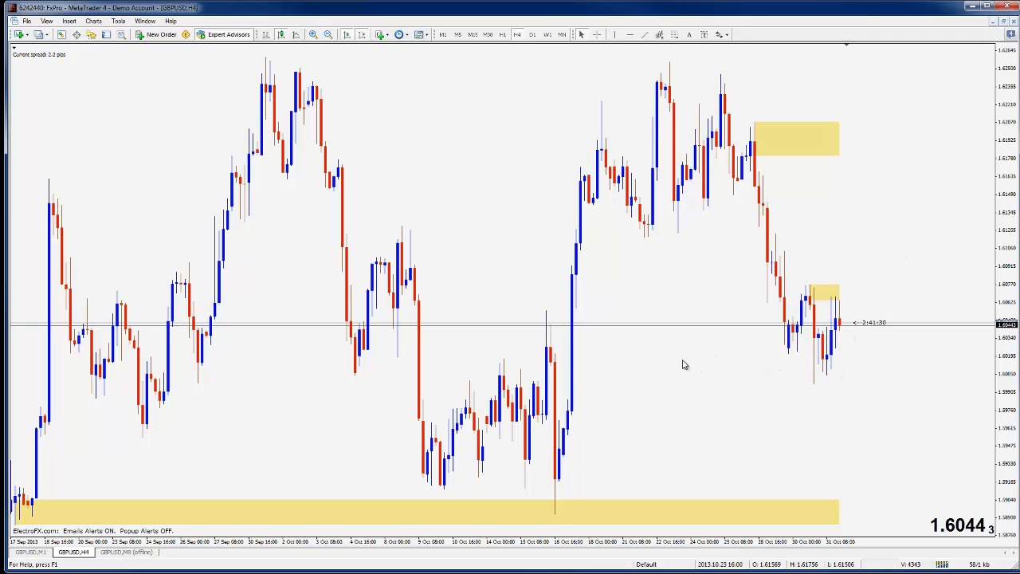
{"action": "mouse_move", "coordinate": [651, 319]}
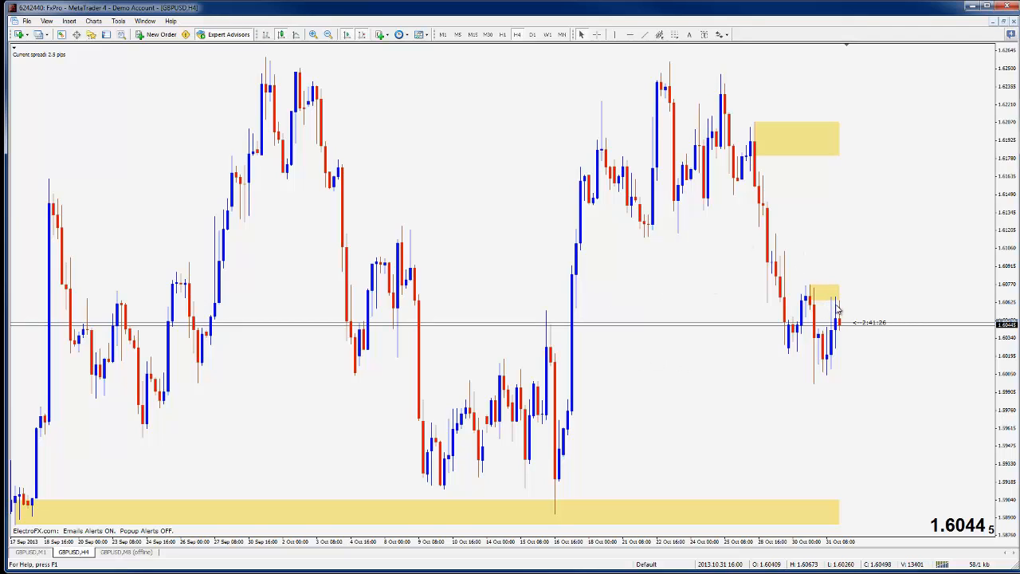
{"action": "mouse_move", "coordinate": [380, 255]}
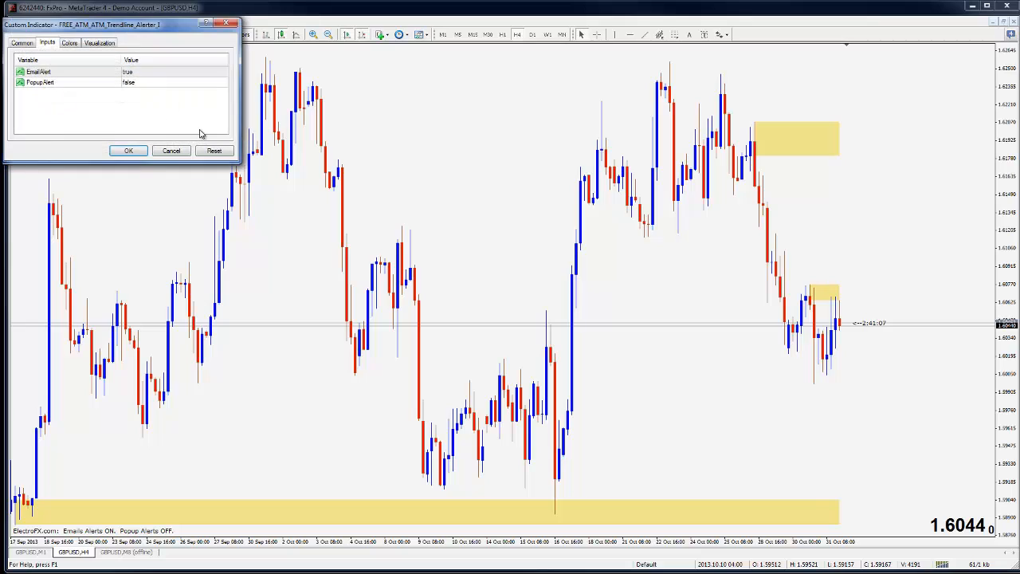
{"action": "left_click", "coordinate": [120, 71]}
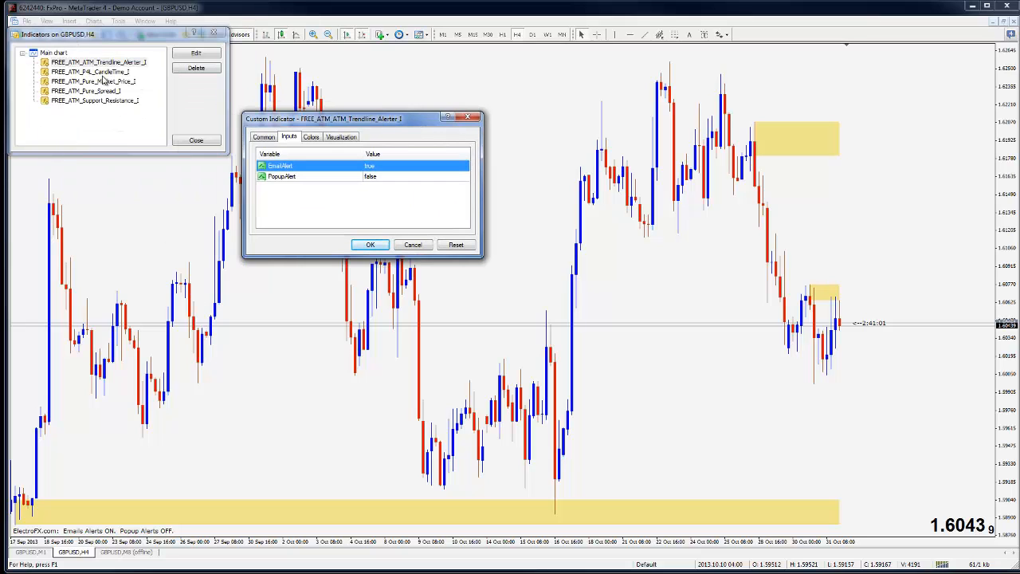
{"action": "mouse_move", "coordinate": [354, 199]}
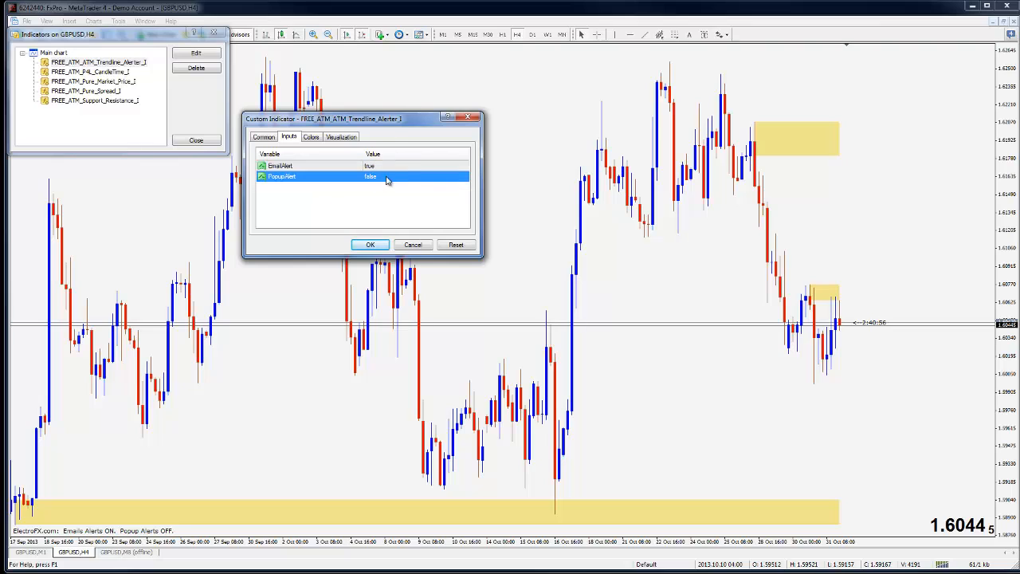
{"action": "mouse_move", "coordinate": [386, 177]}
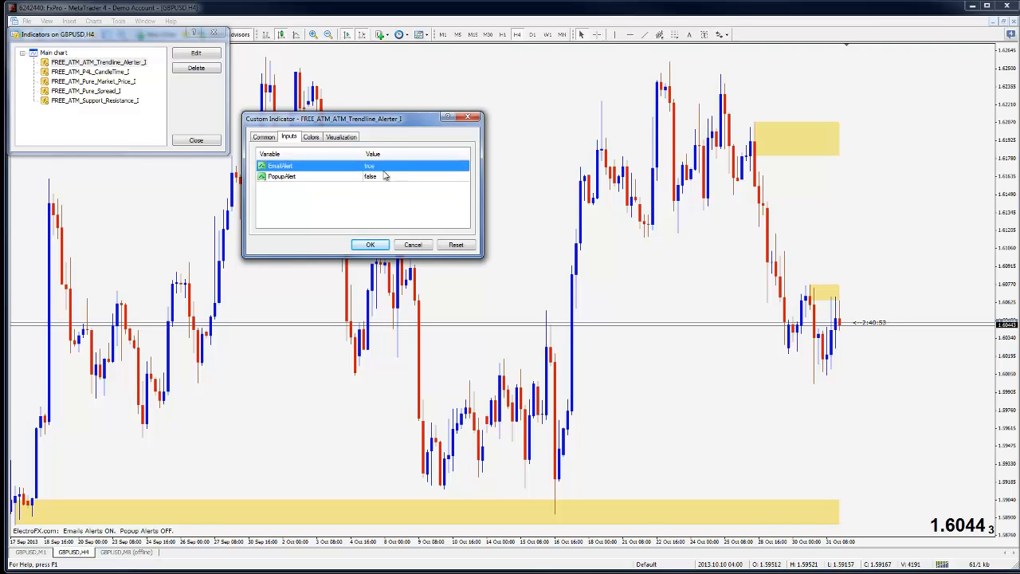
{"action": "mouse_move", "coordinate": [435, 174]}
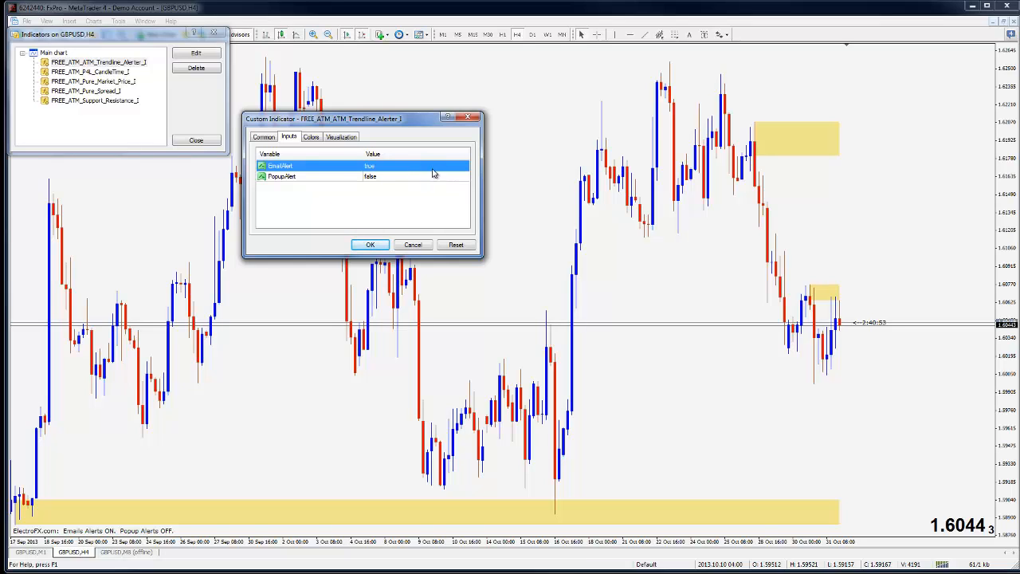
{"action": "mouse_move", "coordinate": [431, 243]}
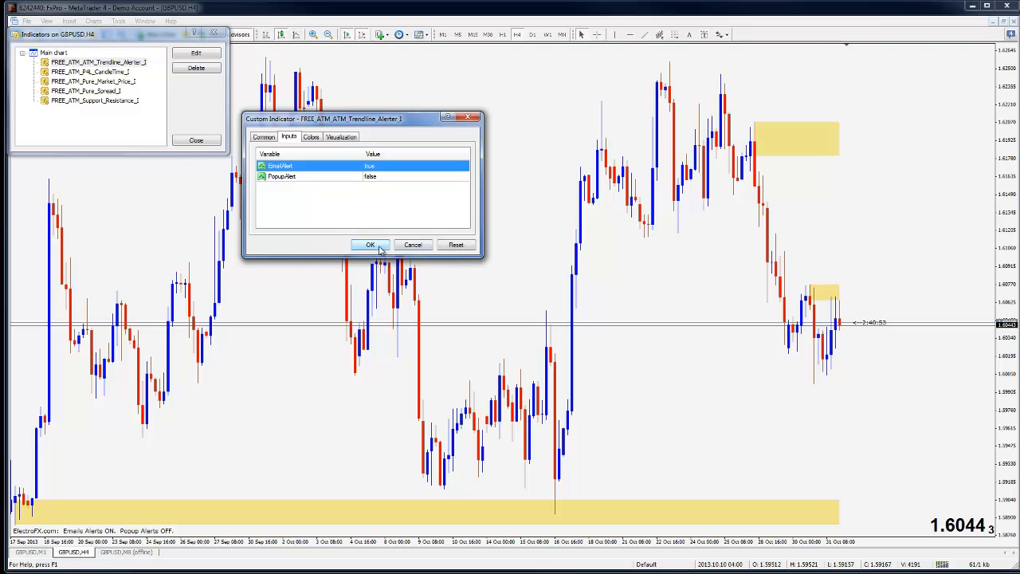
{"action": "mouse_move", "coordinate": [337, 242]}
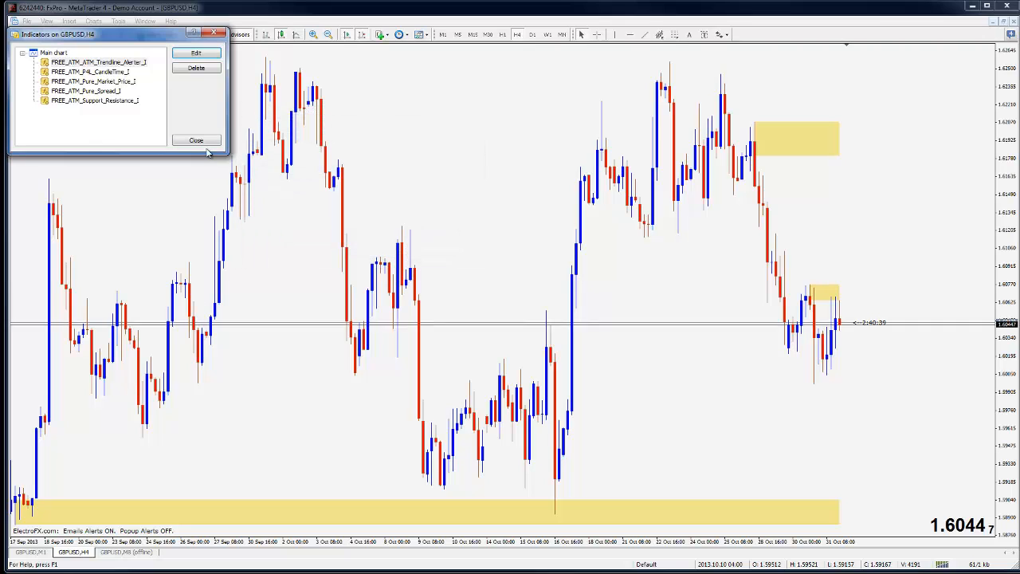
{"action": "left_click", "coordinate": [196, 140]}
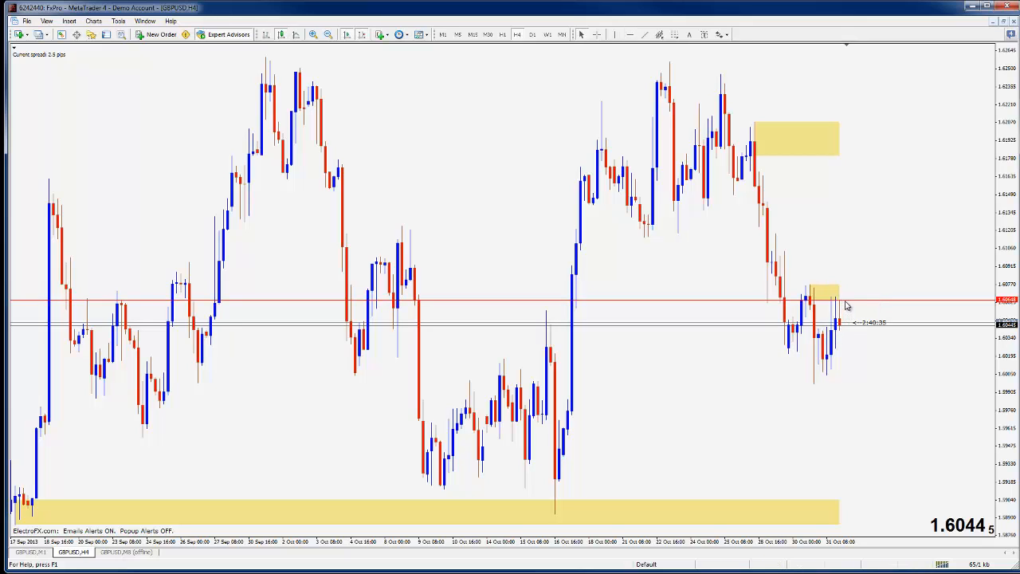
{"action": "mouse_move", "coordinate": [848, 305]}
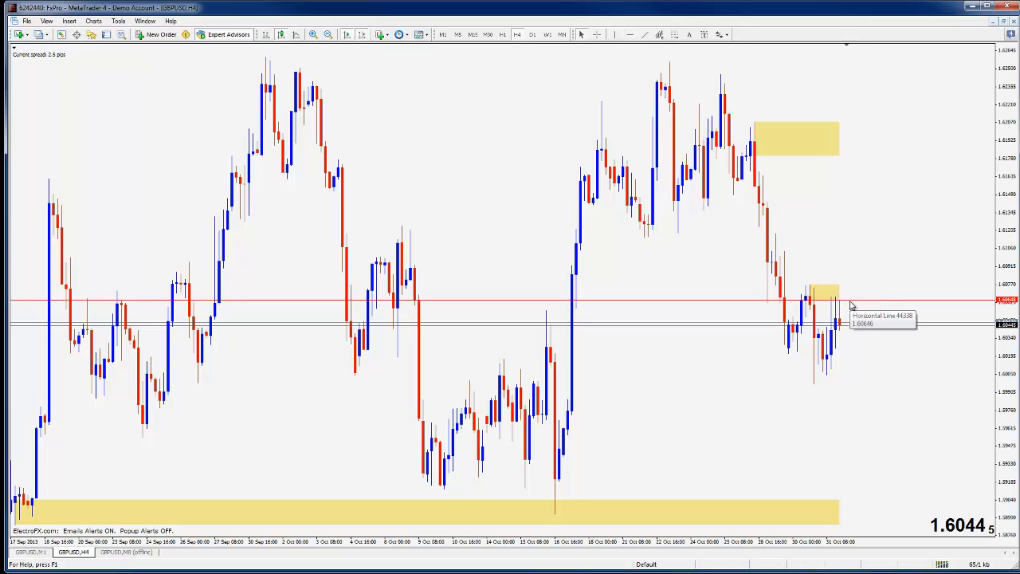
- Type Alert_3 as the red horizontal line's description, then dismiss its properties dialog
{"action": "right_click", "coordinate": [851, 306]}
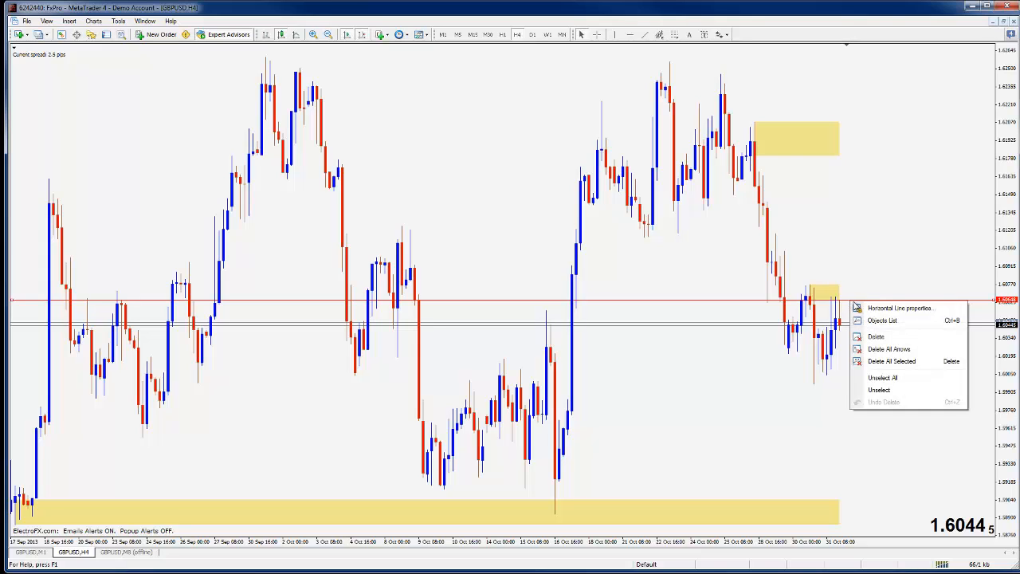
{"action": "left_click", "coordinate": [899, 308]}
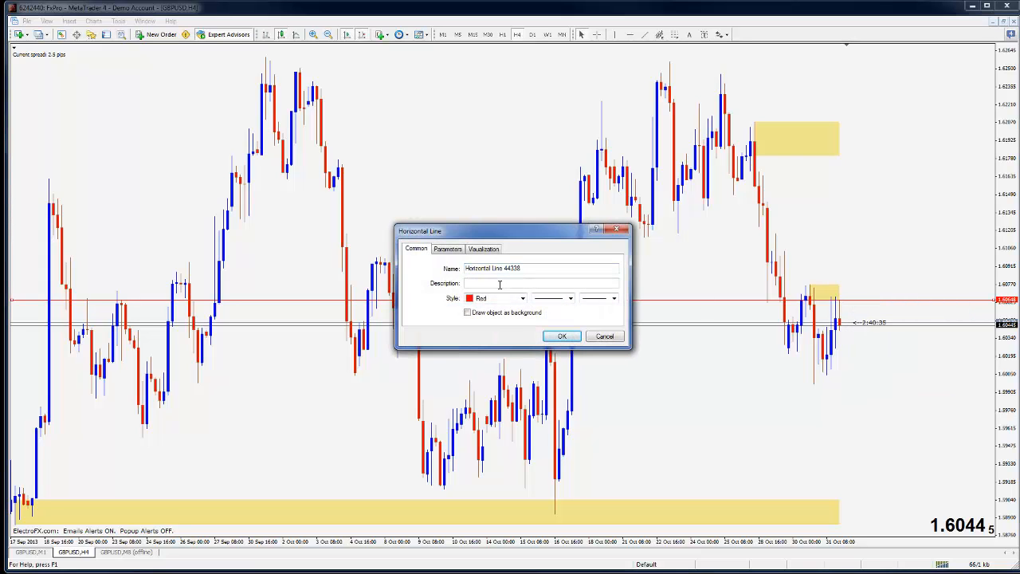
{"action": "type", "text": "Alert"}
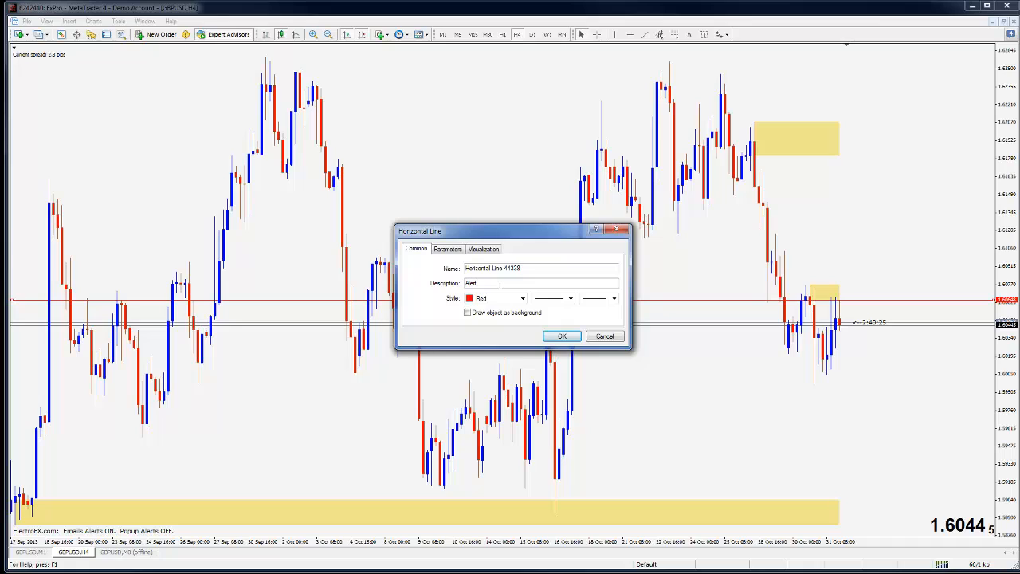
{"action": "type", "text": "_3"}
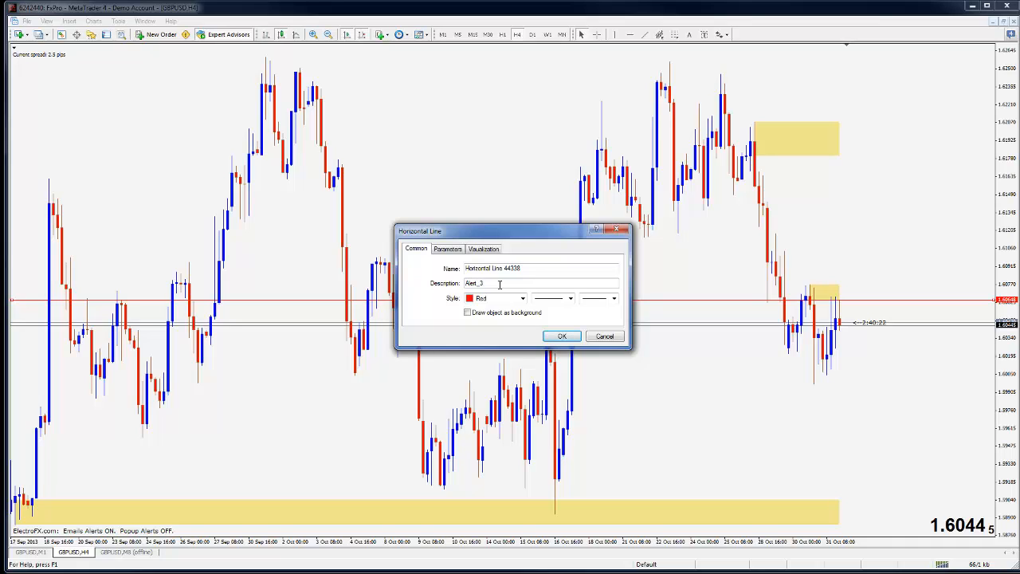
{"action": "mouse_move", "coordinate": [859, 309]}
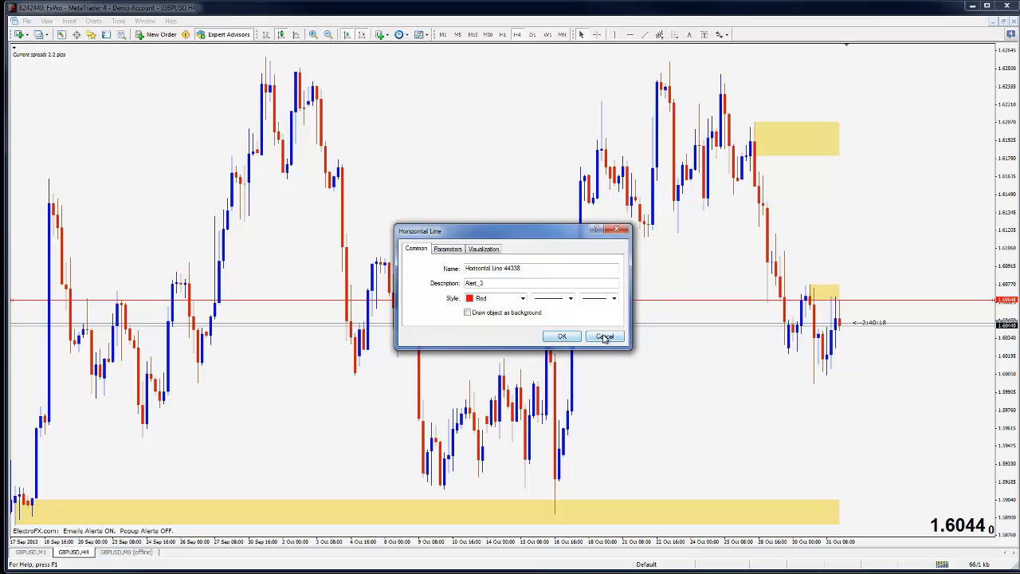
{"action": "left_click", "coordinate": [603, 335]}
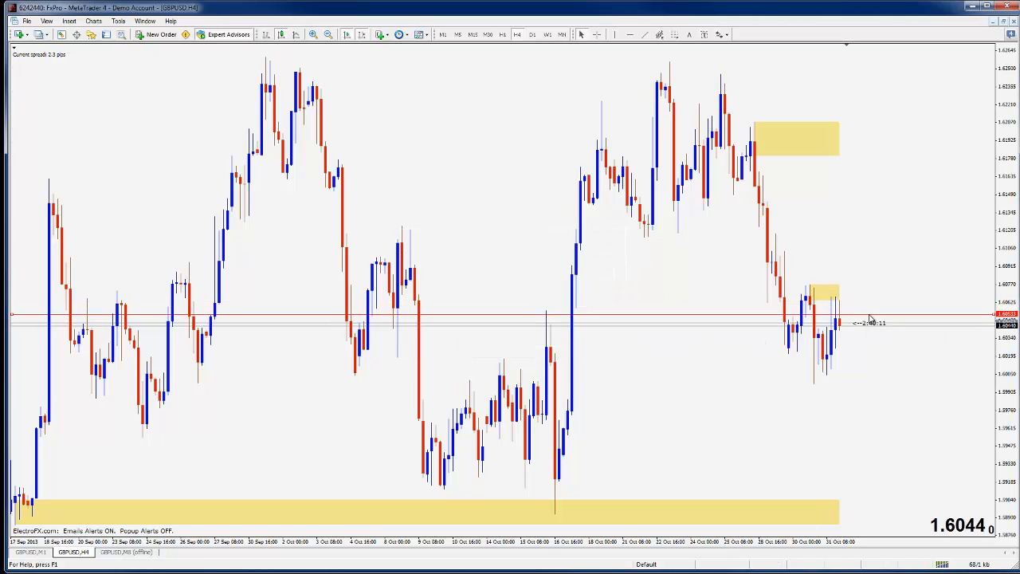
{"action": "mouse_move", "coordinate": [852, 342]}
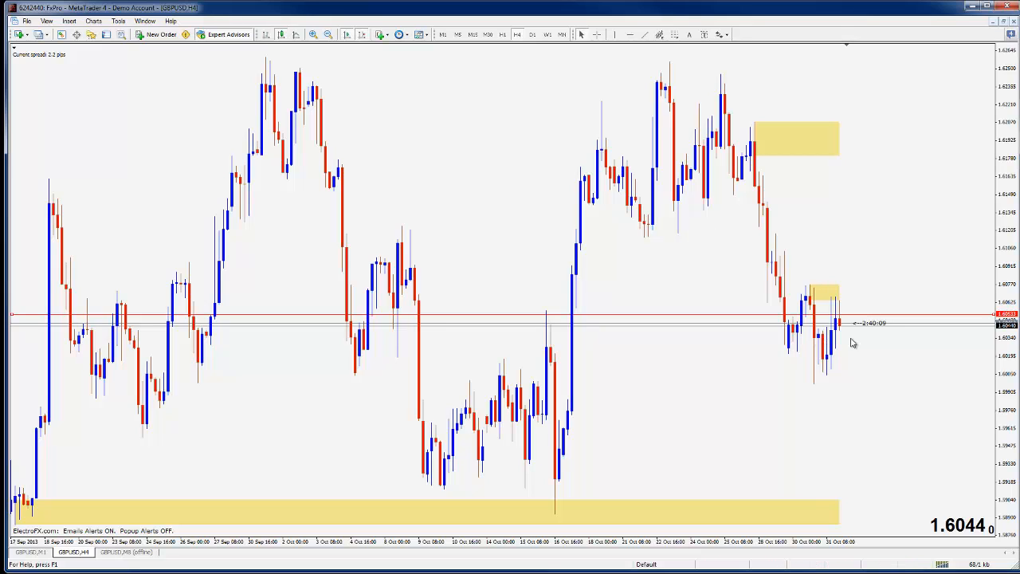
{"action": "mouse_move", "coordinate": [848, 329]}
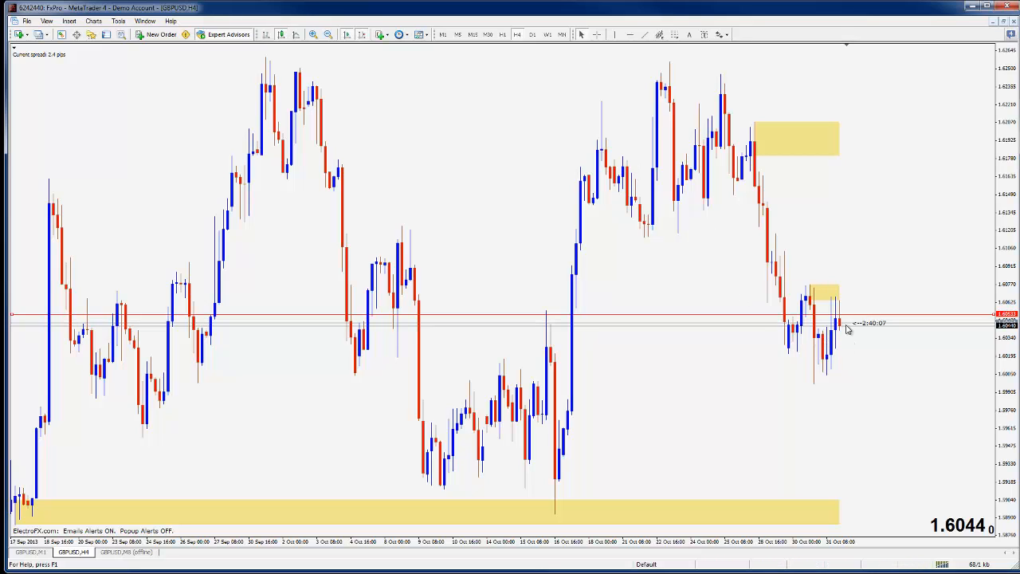
{"action": "mouse_move", "coordinate": [848, 338]}
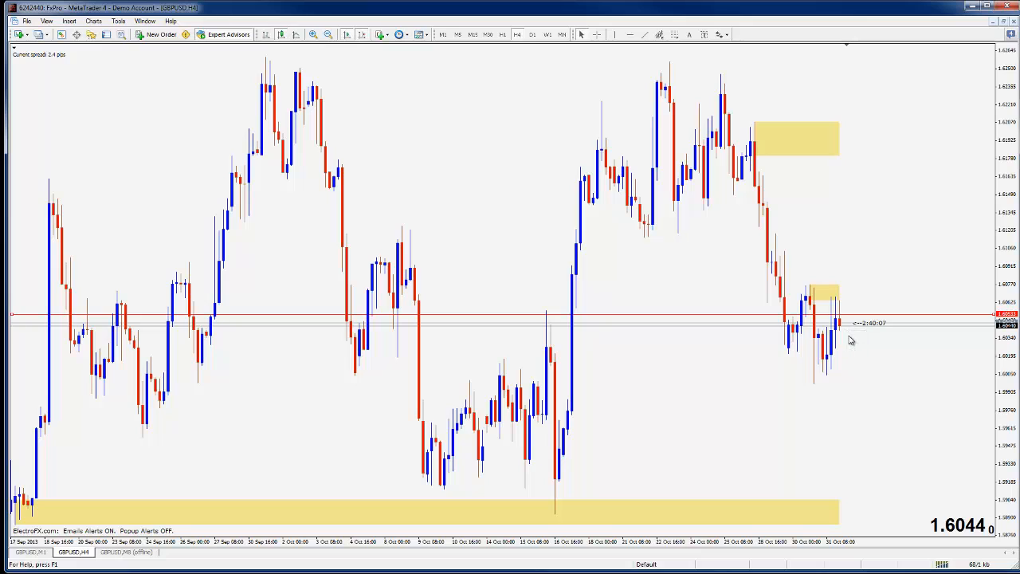
{"action": "mouse_move", "coordinate": [856, 346]}
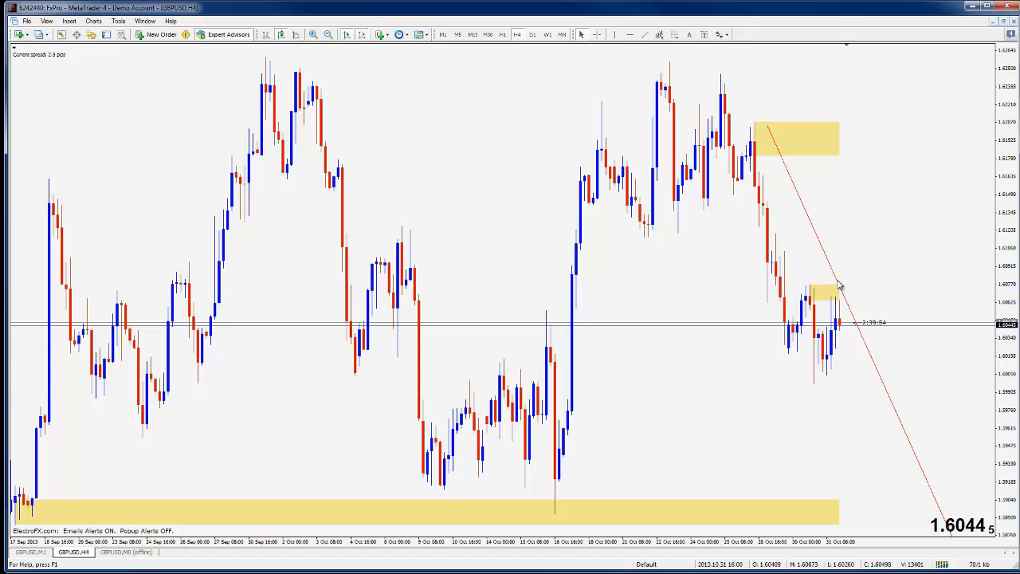
- Delete the red downward trendline from the GBPUSD chart
{"action": "double_click", "coordinate": [839, 287]}
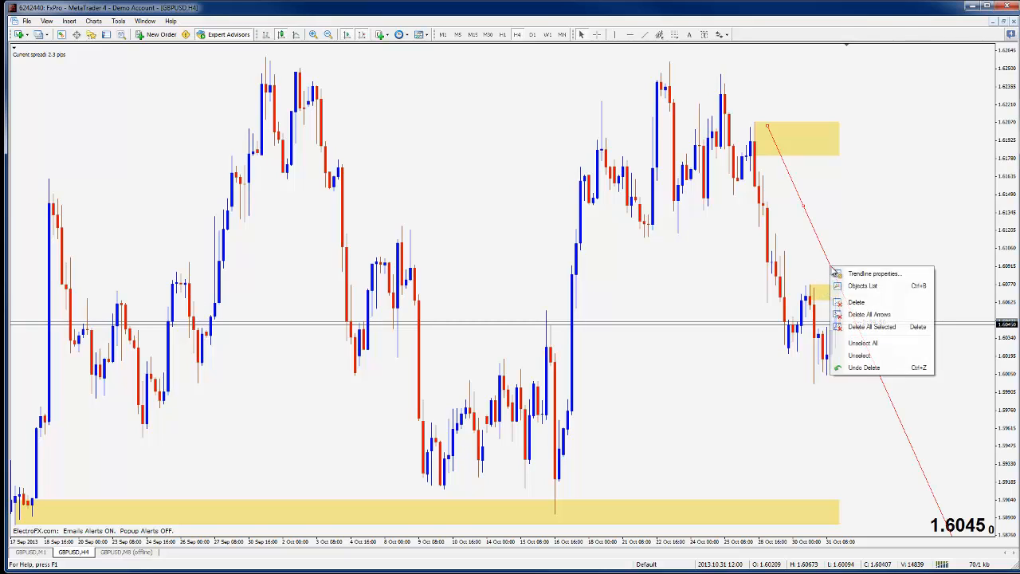
{"action": "left_click", "coordinate": [856, 301]}
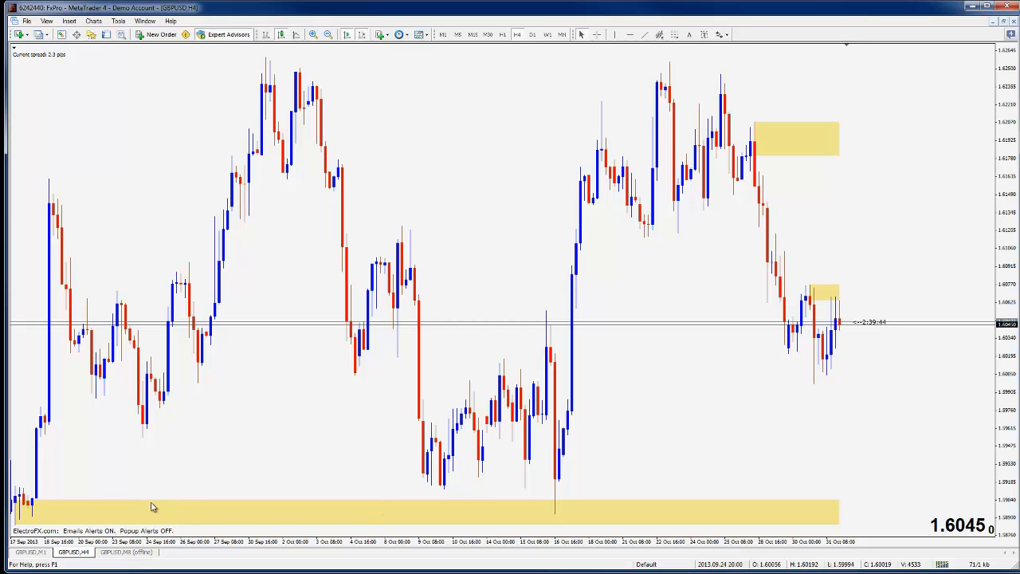
{"action": "mouse_move", "coordinate": [454, 294]}
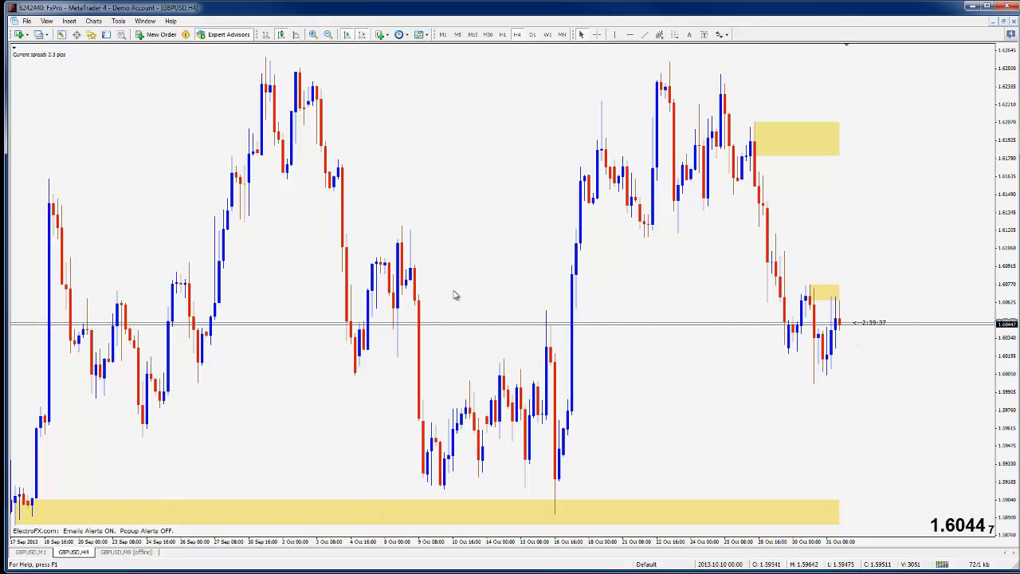
{"action": "mouse_move", "coordinate": [279, 262]}
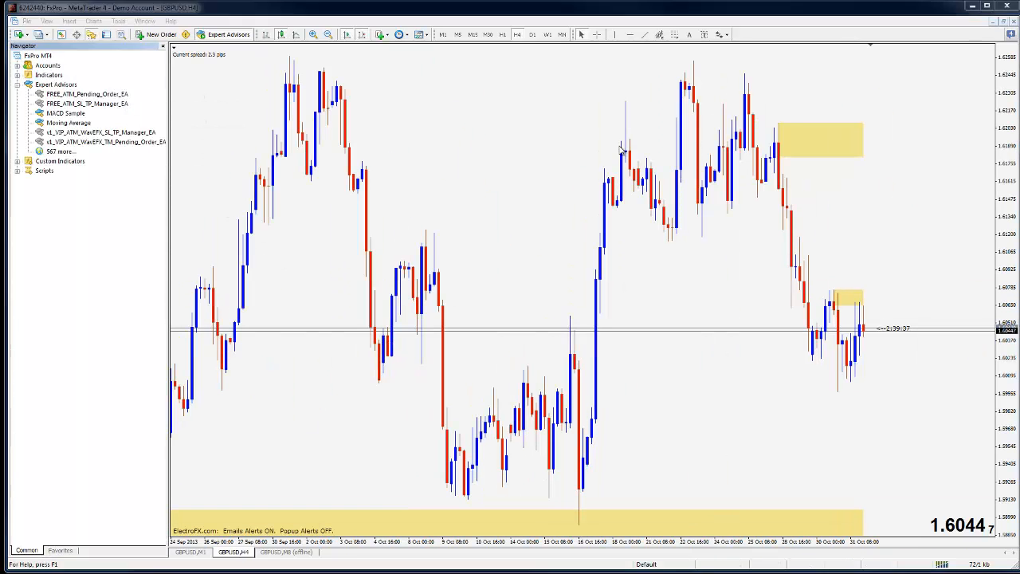
- Open FREE_ATM_Pending_Order_EA inputs with SendAlertEmail true and Alerts false
{"action": "double_click", "coordinate": [86, 94]}
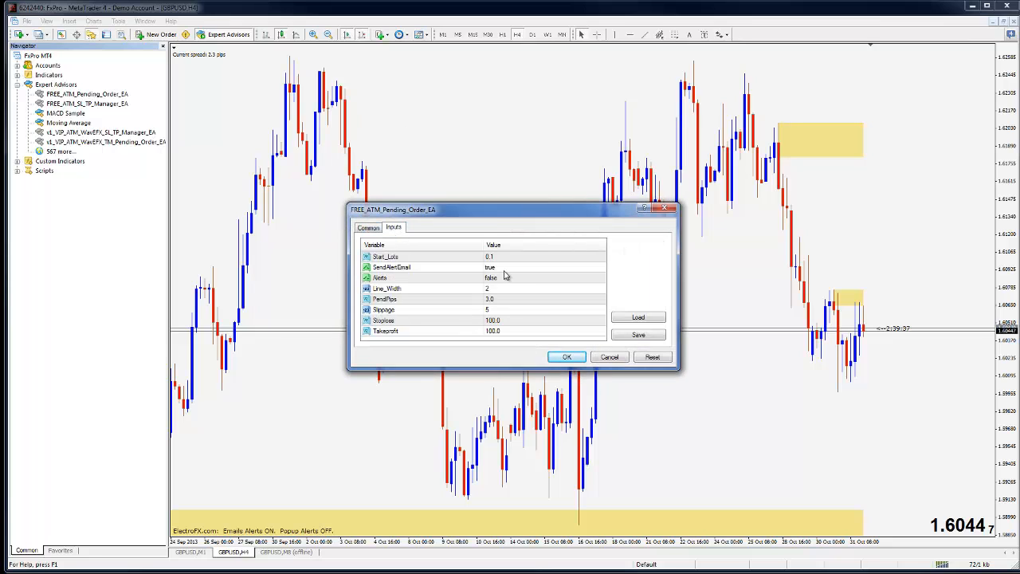
{"action": "left_click", "coordinate": [391, 267]}
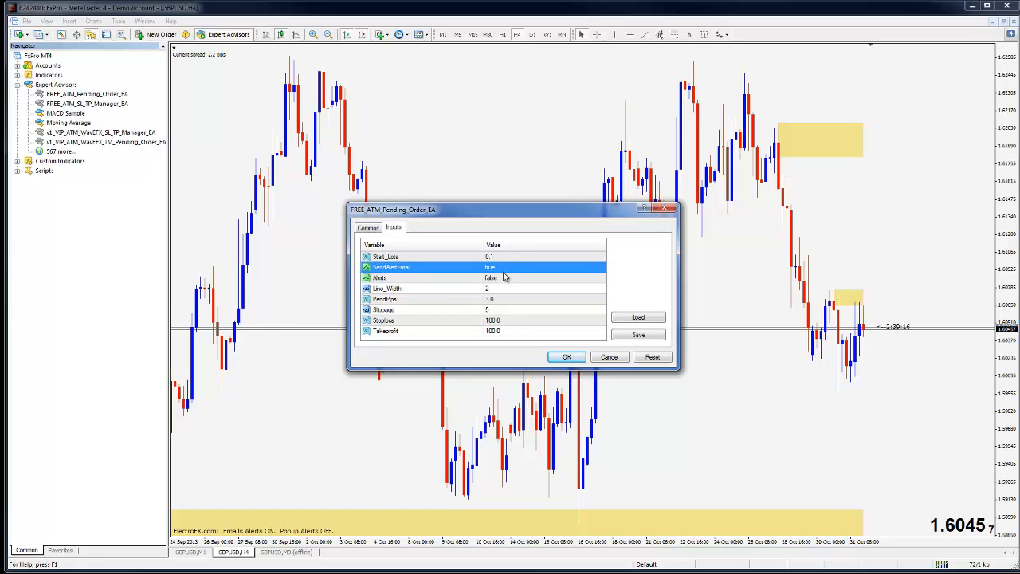
{"action": "mouse_move", "coordinate": [606, 224]}
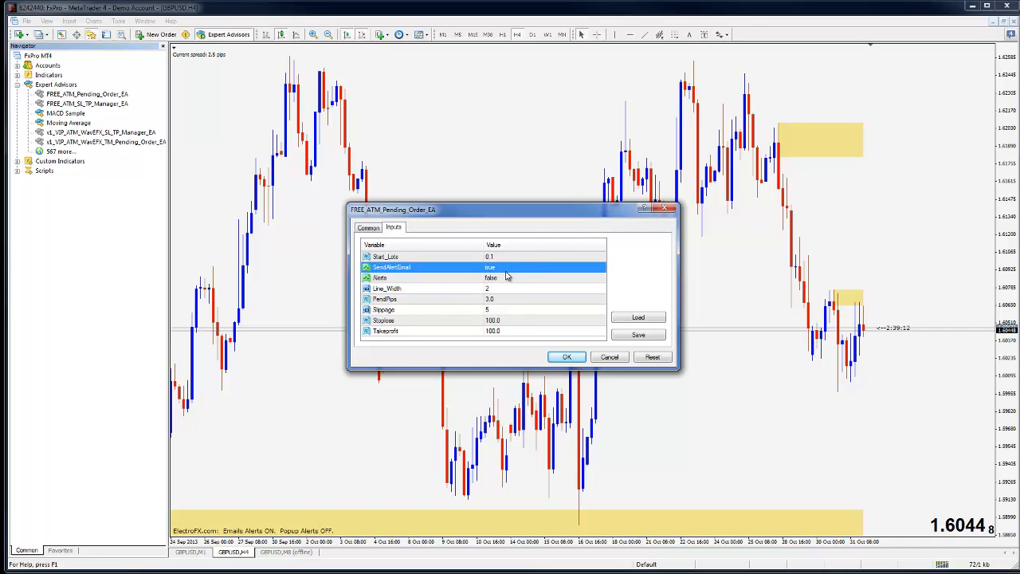
{"action": "mouse_move", "coordinate": [516, 278]}
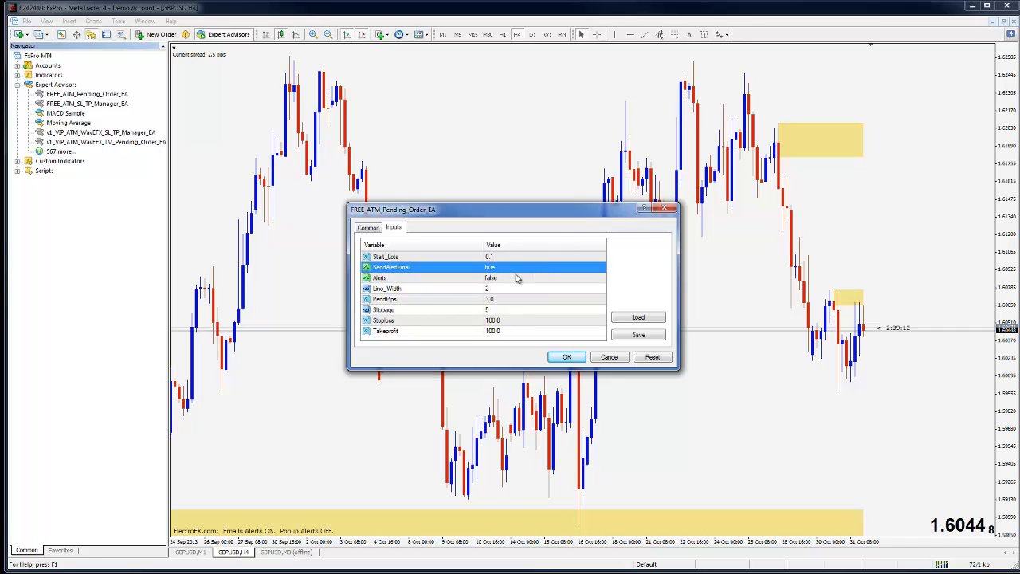
{"action": "mouse_move", "coordinate": [529, 269]}
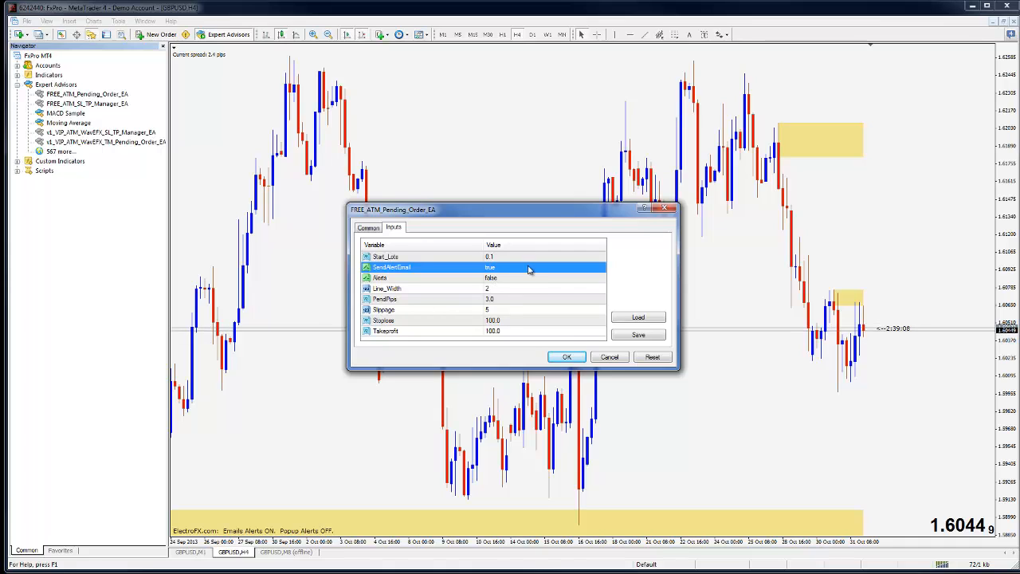
{"action": "mouse_move", "coordinate": [679, 220]}
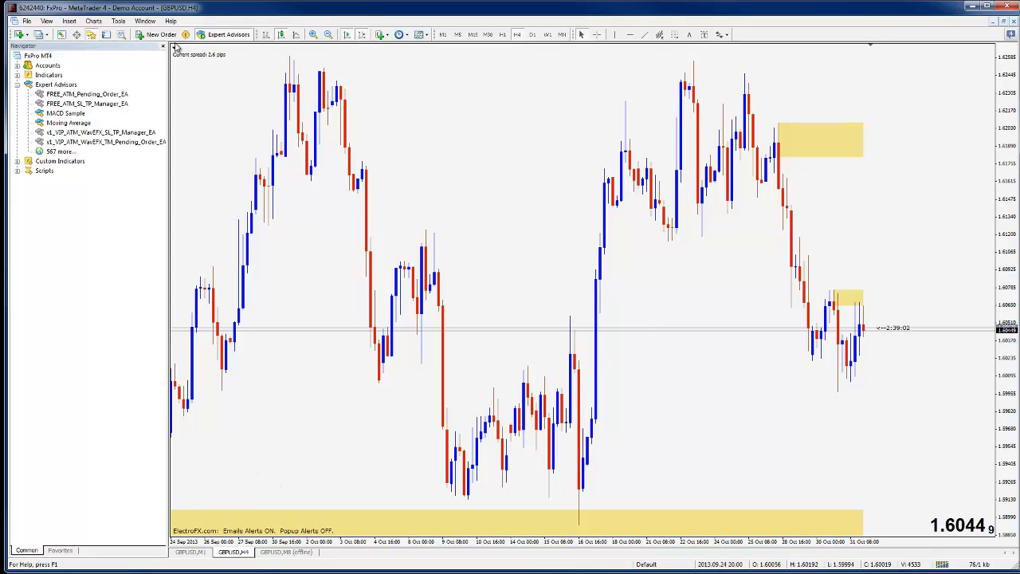
- Close the Navigator panel so the GBPUSD chart widens
{"action": "left_click", "coordinate": [163, 46]}
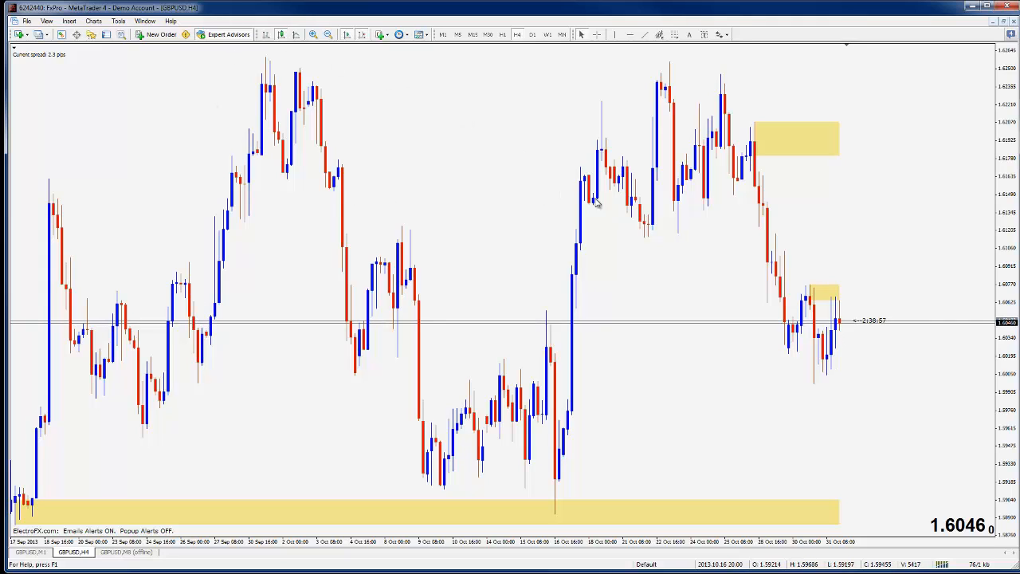
{"action": "mouse_move", "coordinate": [777, 359]}
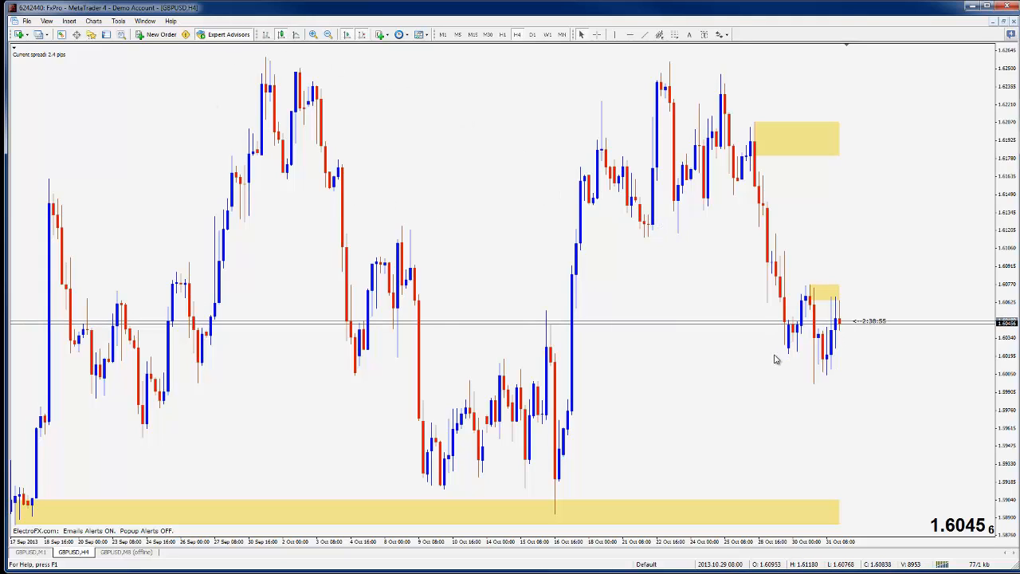
{"action": "mouse_move", "coordinate": [565, 292]}
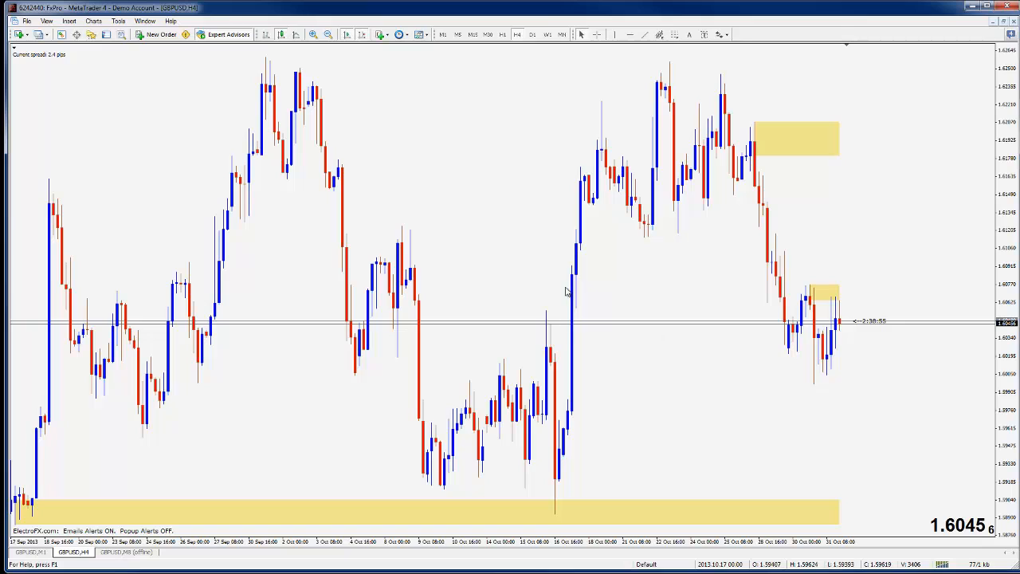
{"action": "mouse_move", "coordinate": [556, 179]}
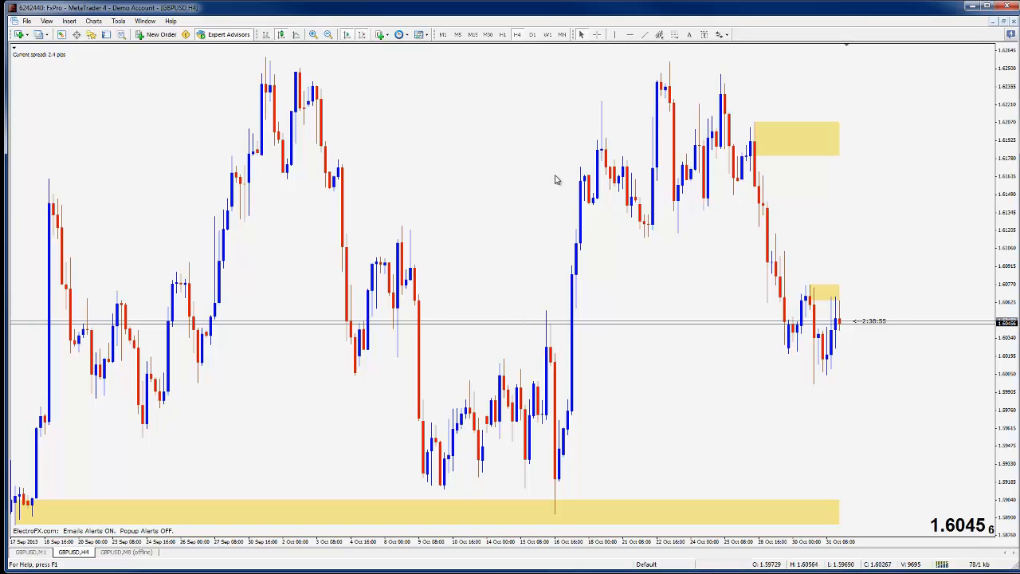
{"action": "mouse_move", "coordinate": [662, 245]}
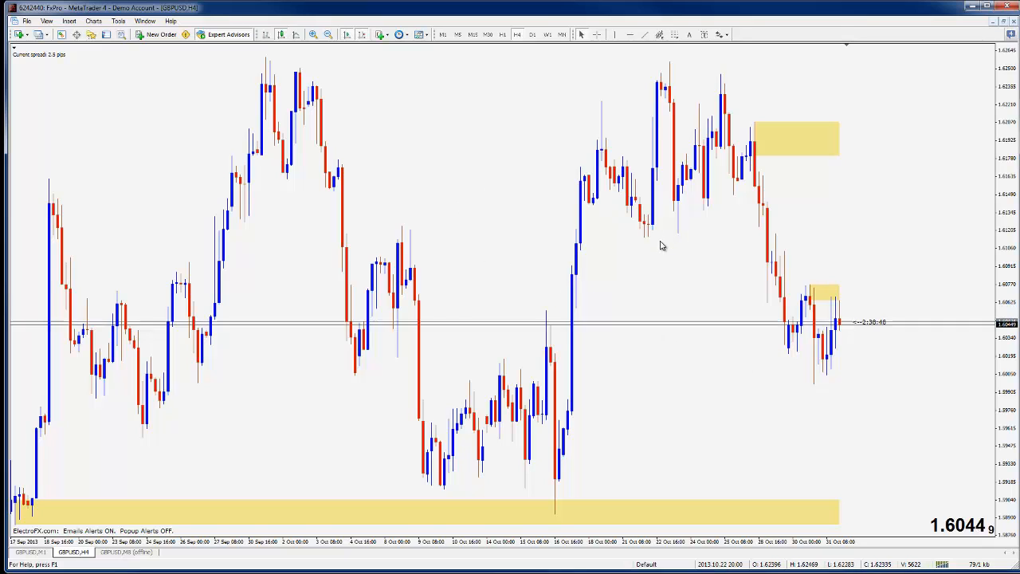